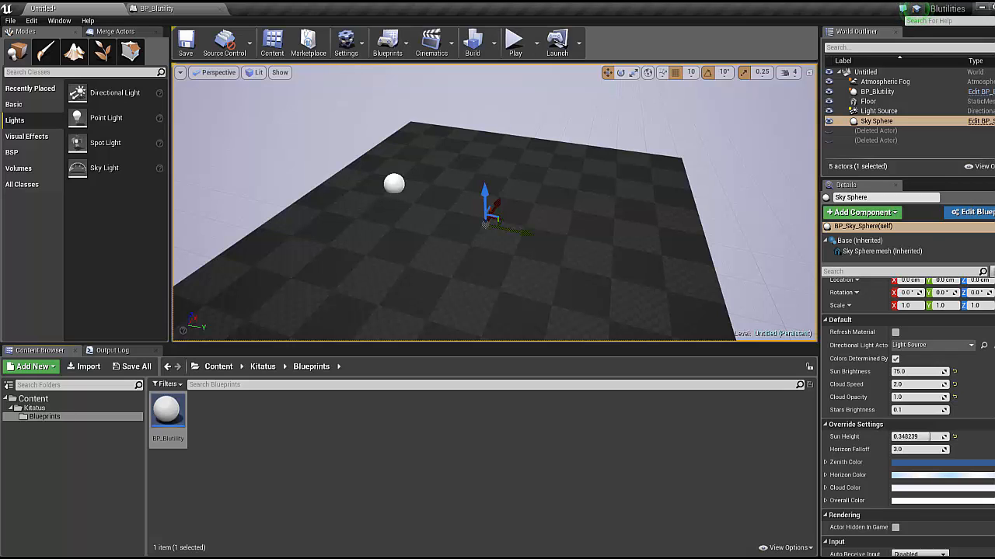
pyautogui.moveTo(571, 425)
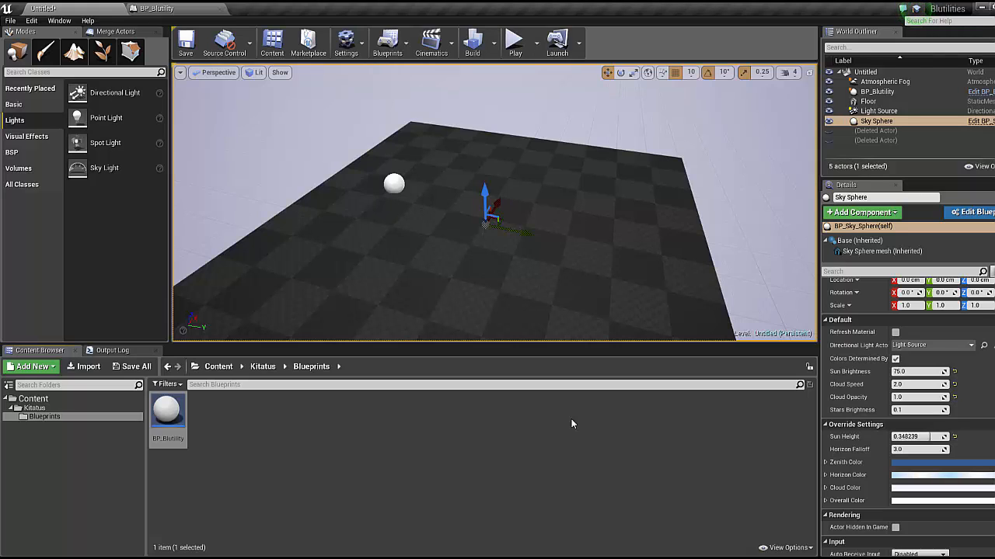
# - Select BP_Blutility, bring up its event graph and select the ReplaceActor event to rename it Start
pyautogui.click(876, 91)
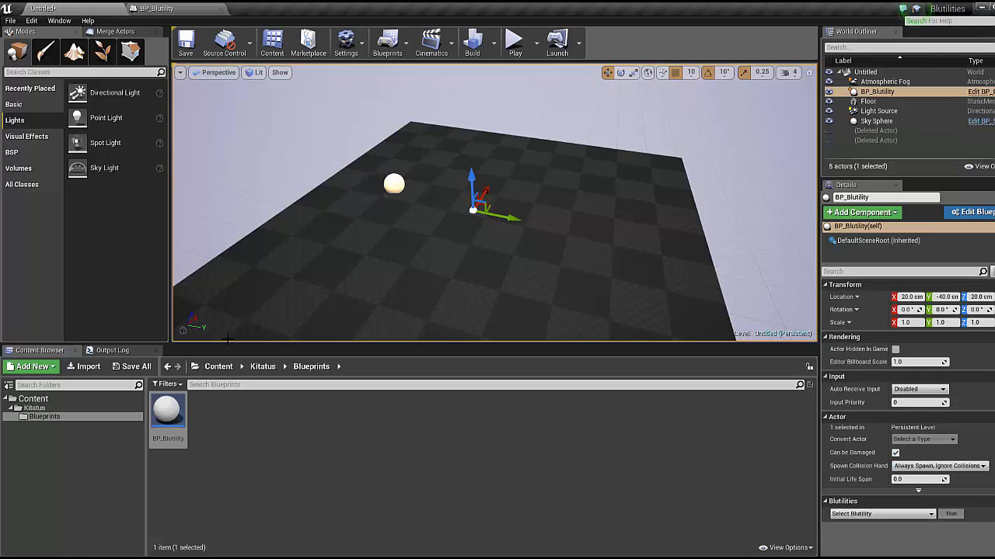
pyautogui.doubleClick(168, 408)
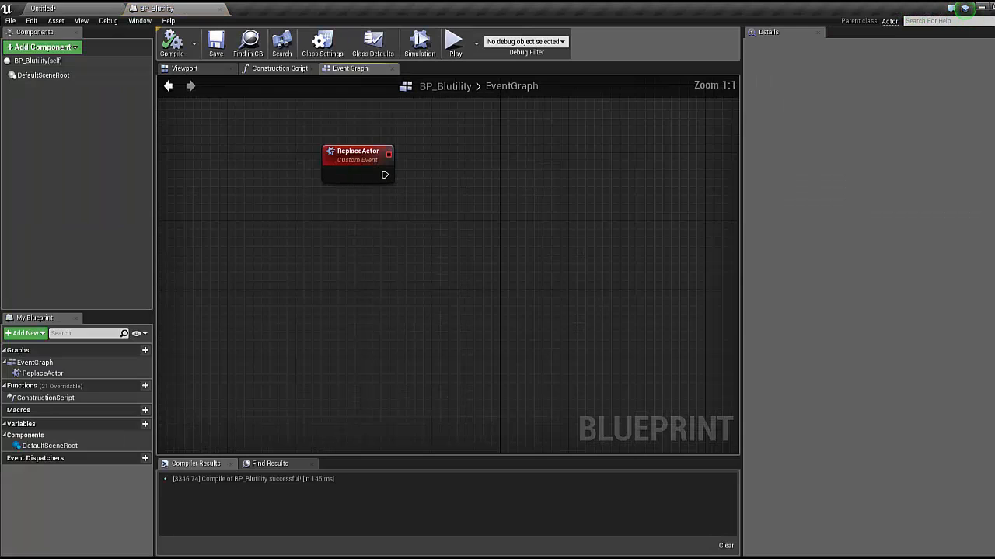
pyautogui.moveTo(357, 155); pyautogui.dragTo(364, 202)
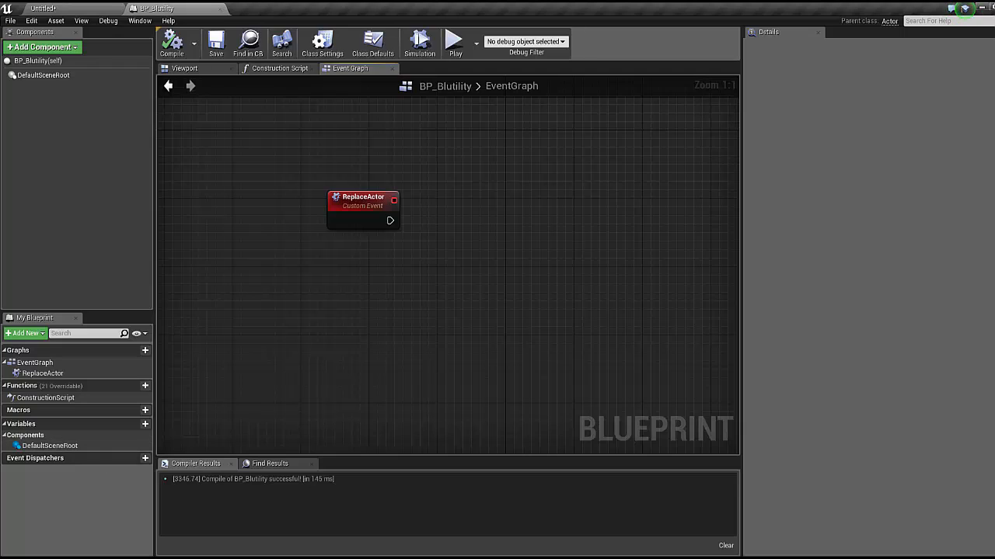
pyautogui.click(364, 203)
pyautogui.write('Start')
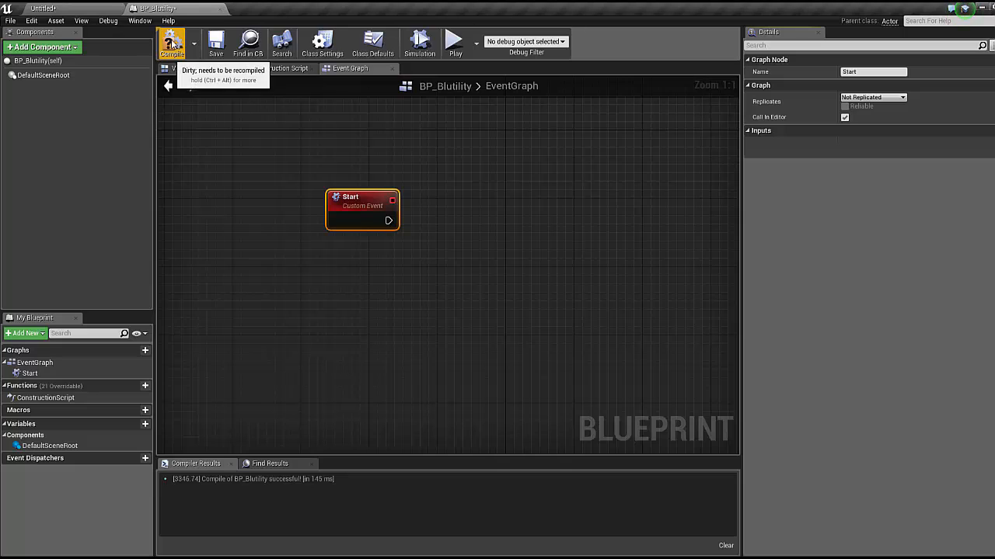
# - Compile BP_Blutility before duplicating the Start custom event
pyautogui.click(171, 43)
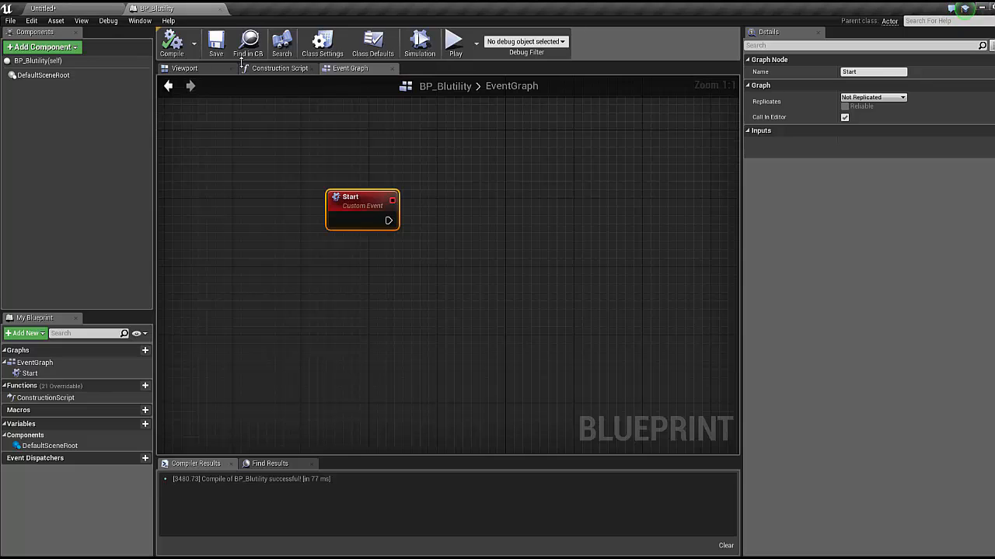
pyautogui.moveTo(365, 210)
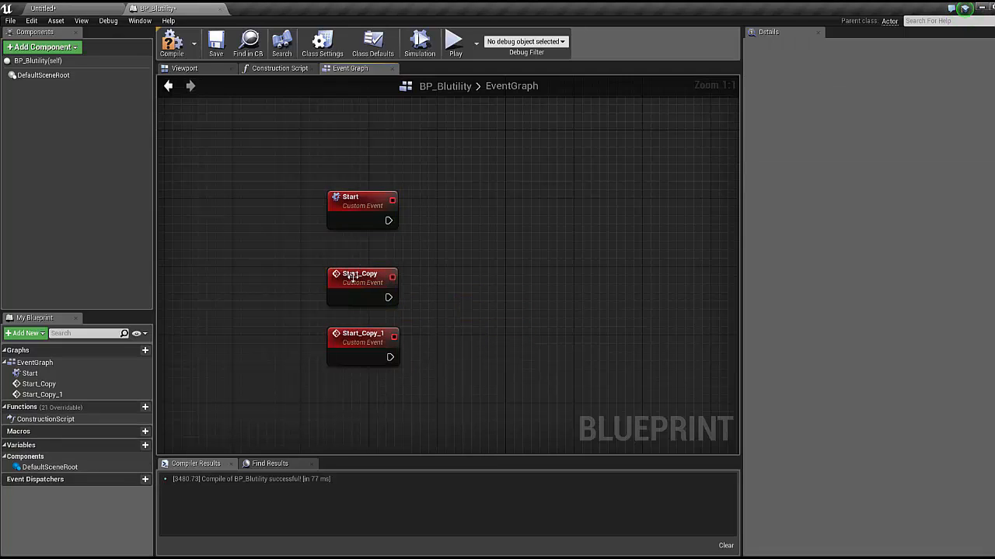
# - Name the first copied event Content and the second one Stop
pyautogui.click(362, 286)
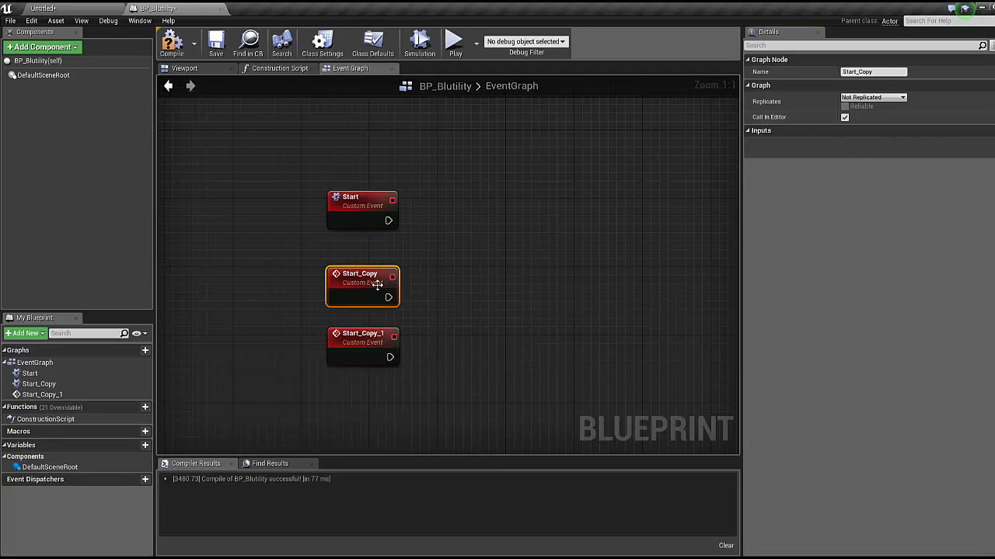
pyautogui.click(362, 339)
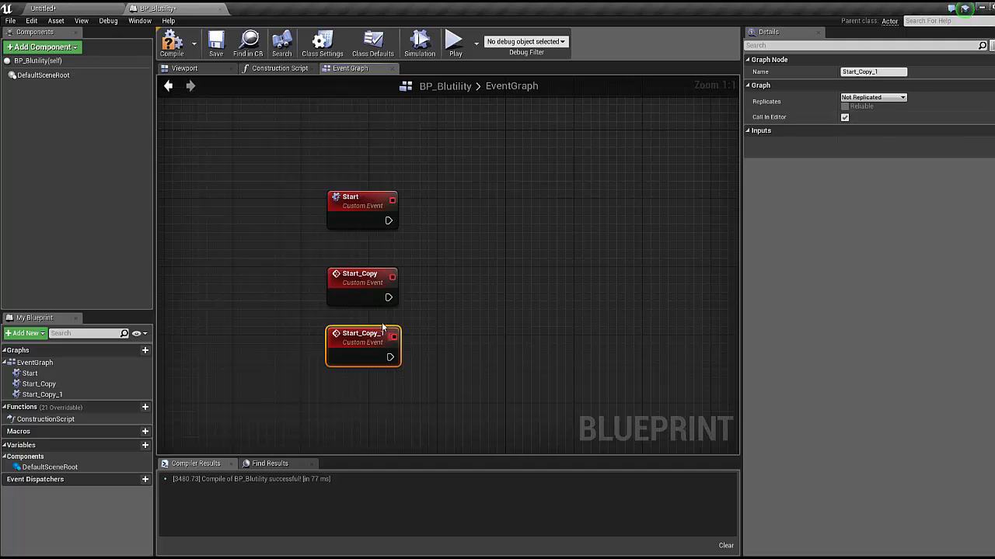
pyautogui.click(362, 286)
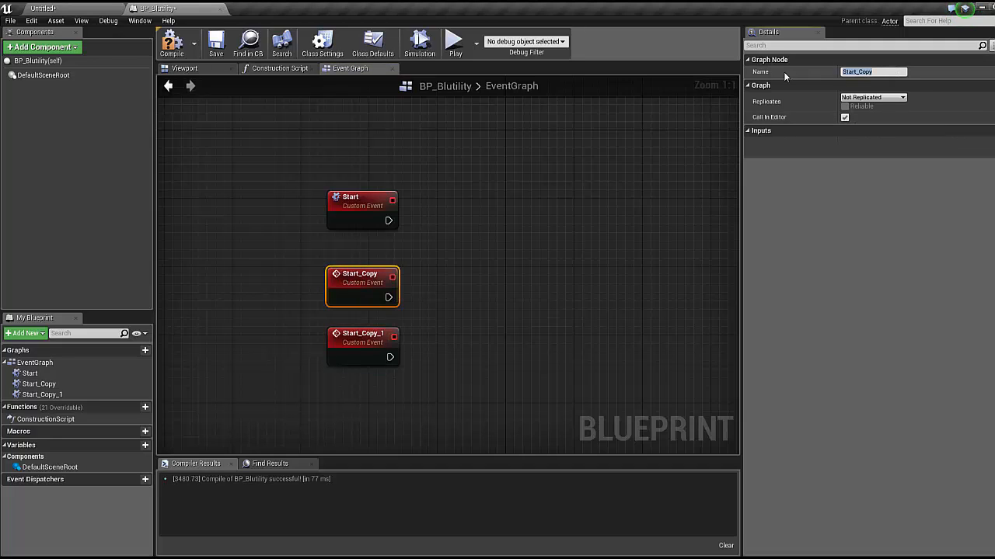
pyautogui.write('Content')
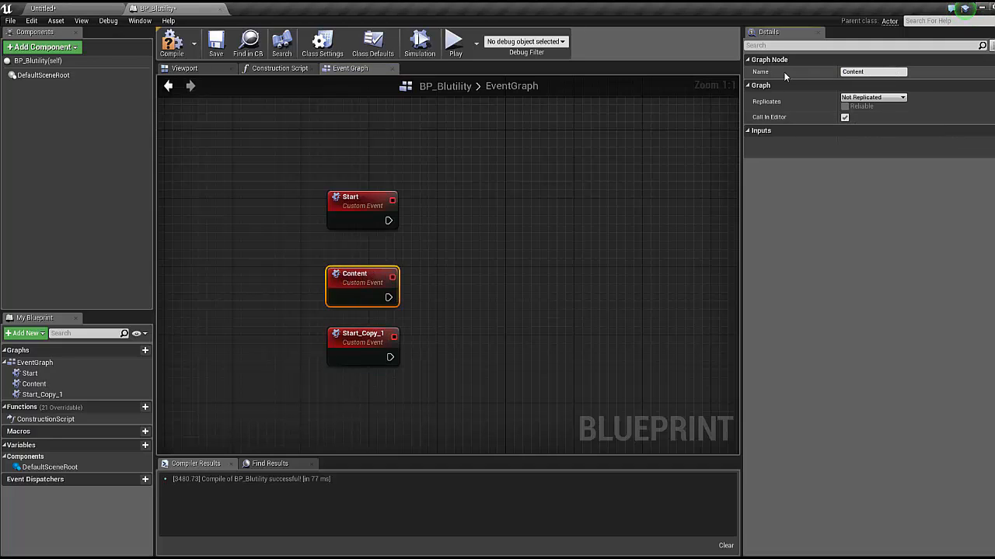
pyautogui.click(362, 345)
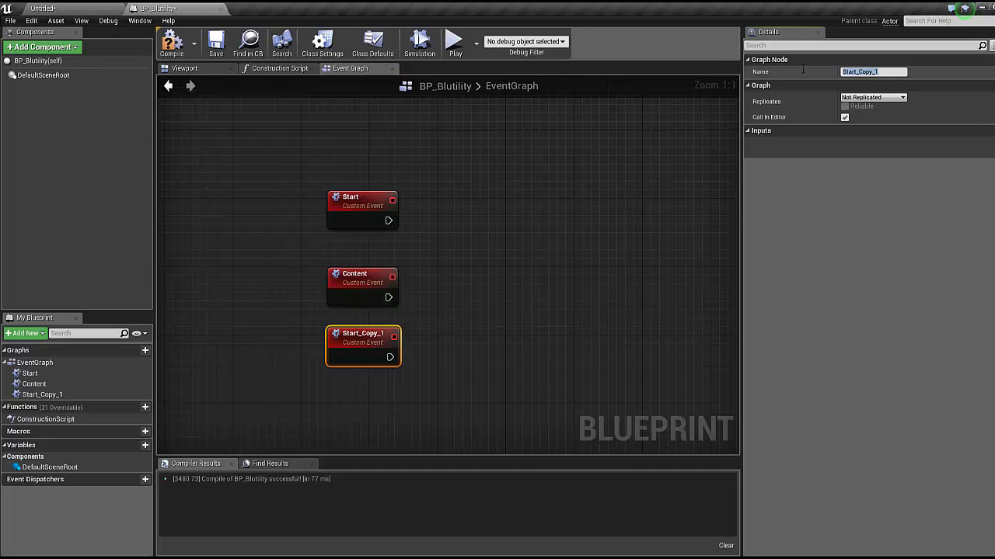
pyautogui.write('Stop')
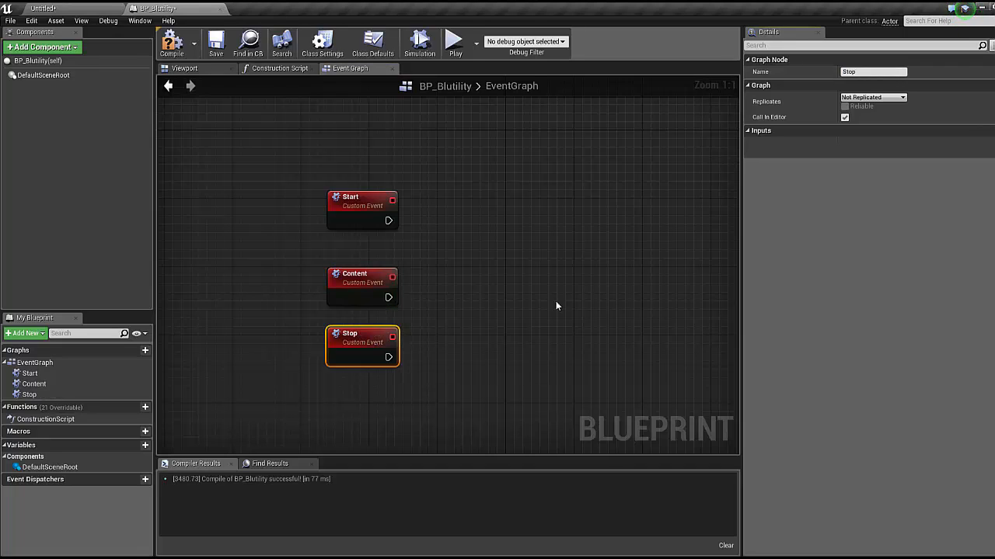
pyautogui.click(505, 311)
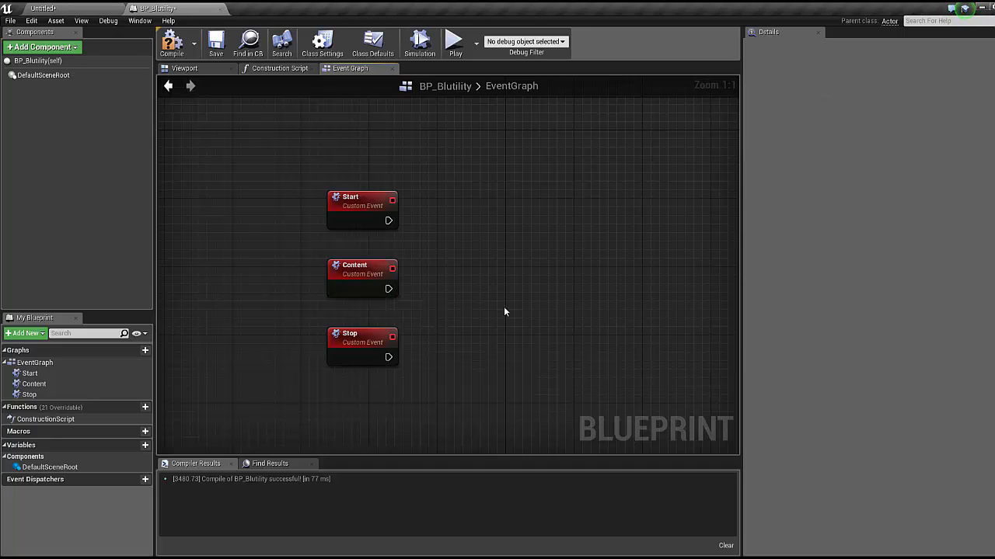
# - Reposition the Start event and select Content before looking up timer actions
pyautogui.click(361, 278)
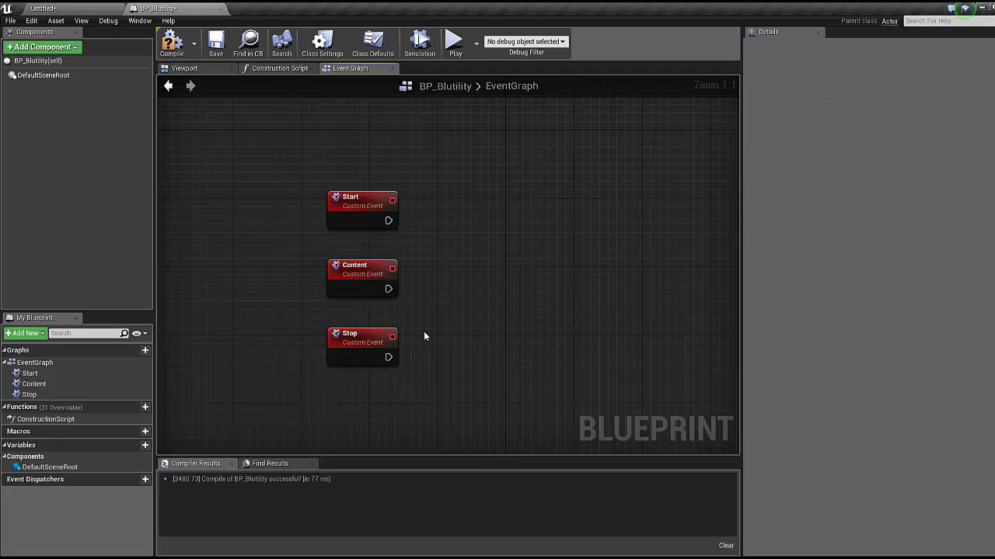
pyautogui.moveTo(474, 333)
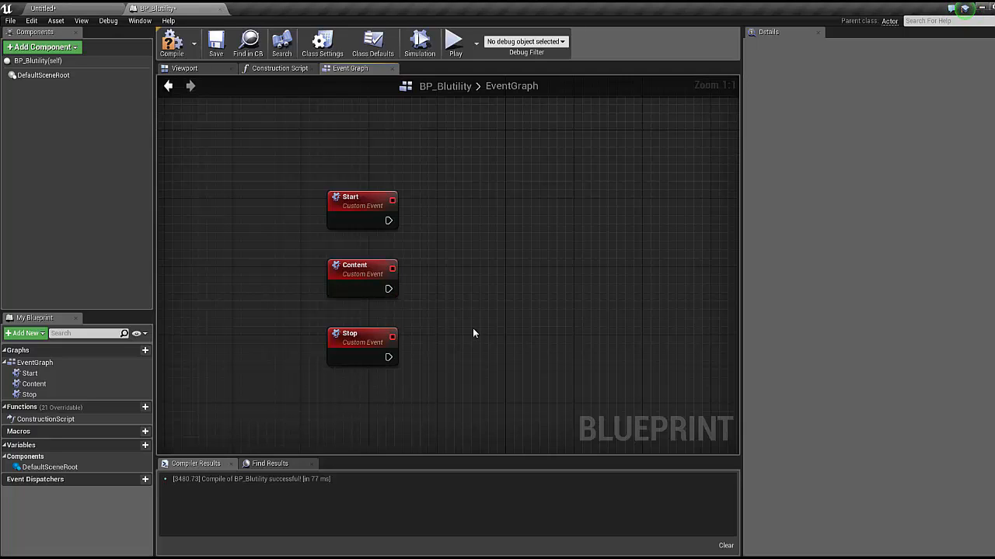
pyautogui.click(360, 200)
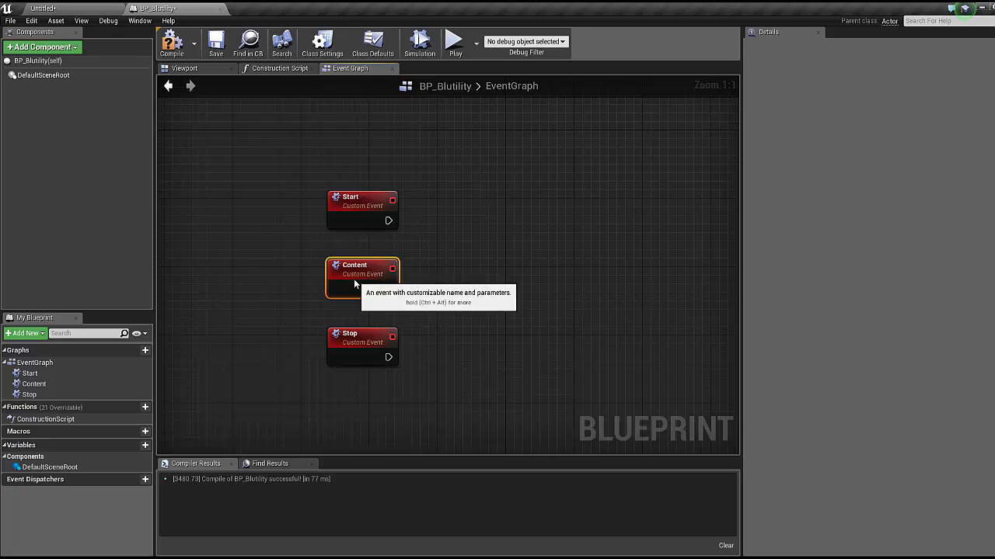
pyautogui.moveTo(375, 372)
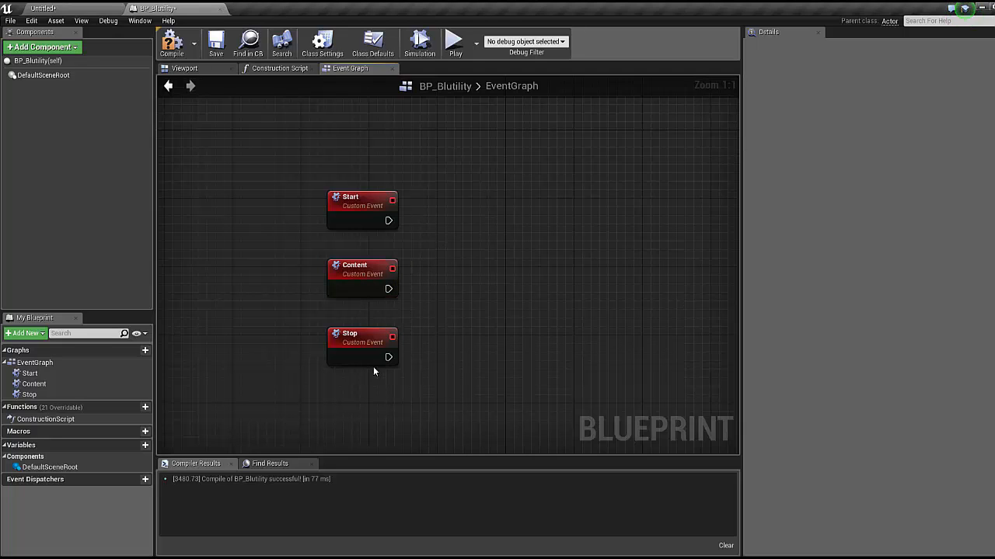
pyautogui.moveTo(527, 416)
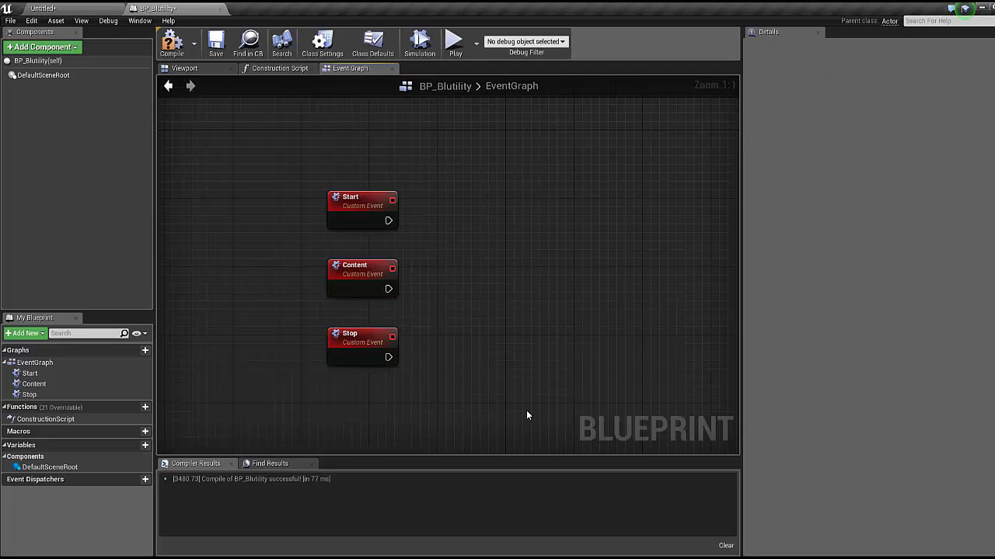
pyautogui.moveTo(405, 228)
pyautogui.write('set timer')
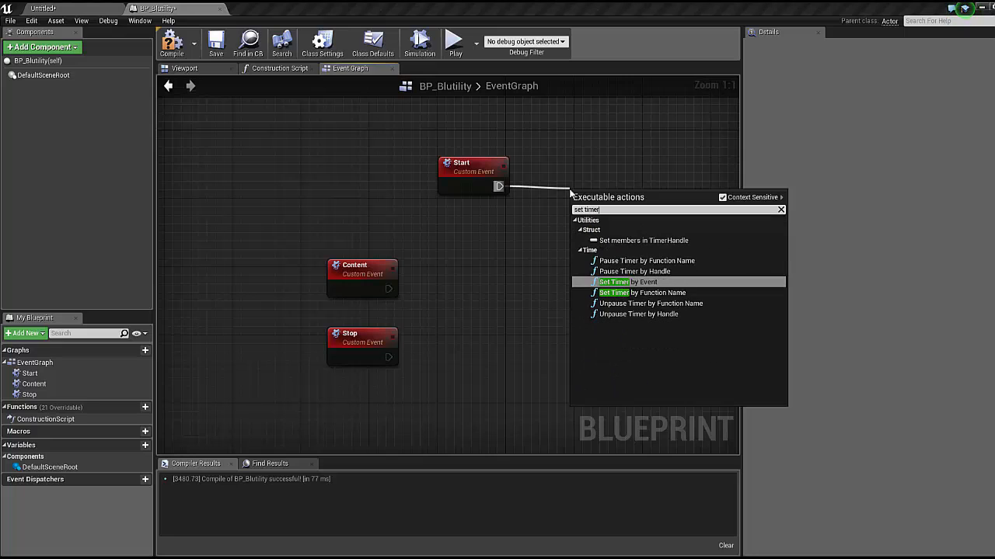
# - Add Set Timer by Function Name after Start, targeting the Content event every 0.1 s
pyautogui.click(650, 292)
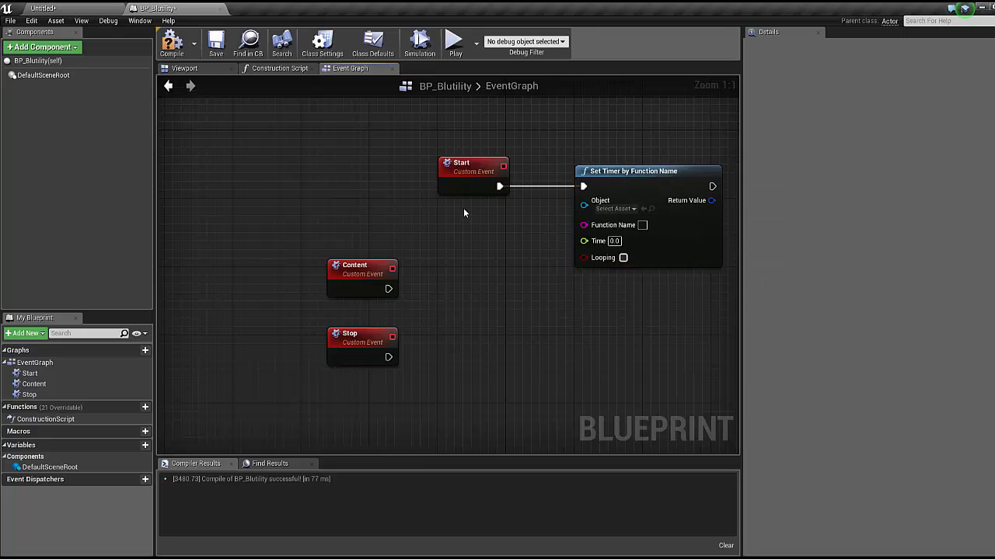
pyautogui.moveTo(629, 236)
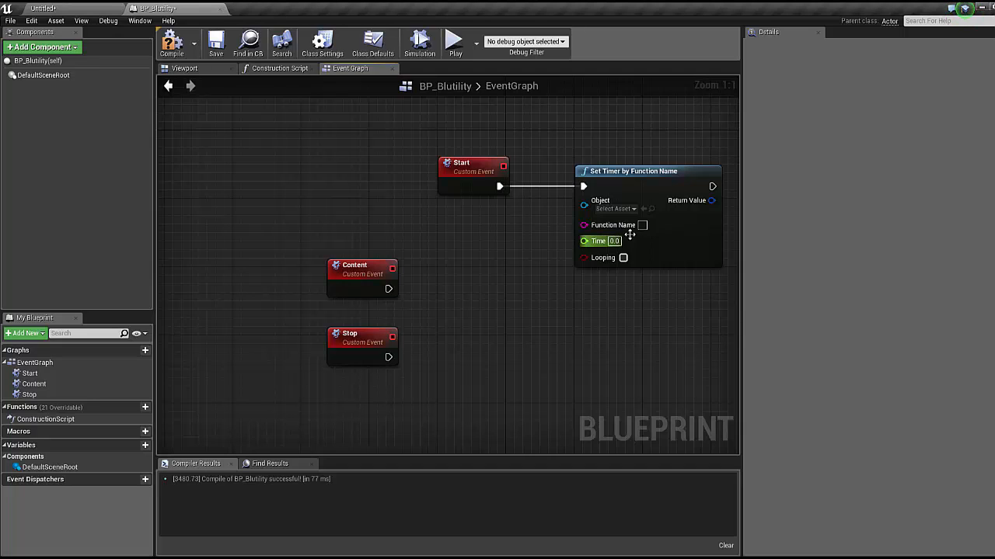
pyautogui.moveTo(613, 223)
pyautogui.write('Content')
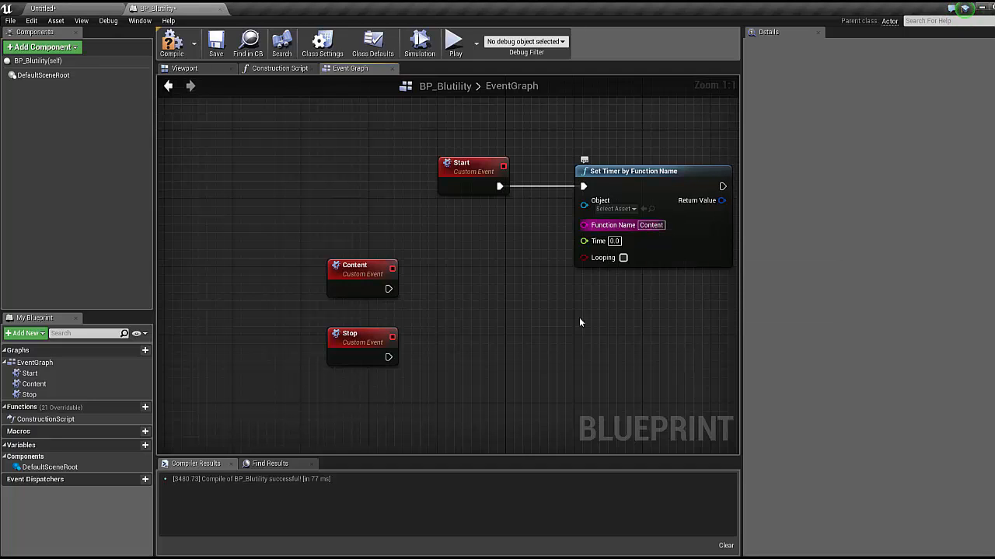
pyautogui.click(362, 264)
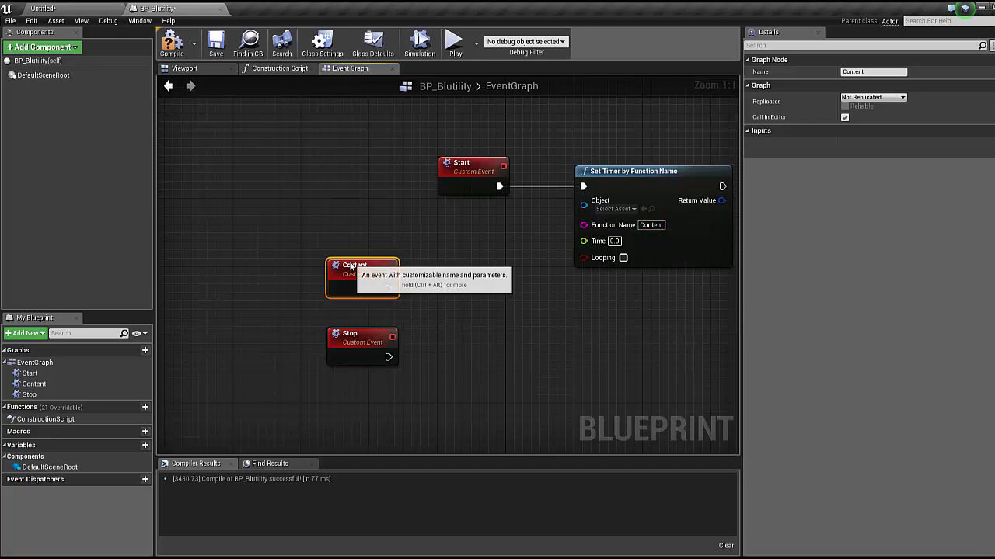
pyautogui.moveTo(718, 227)
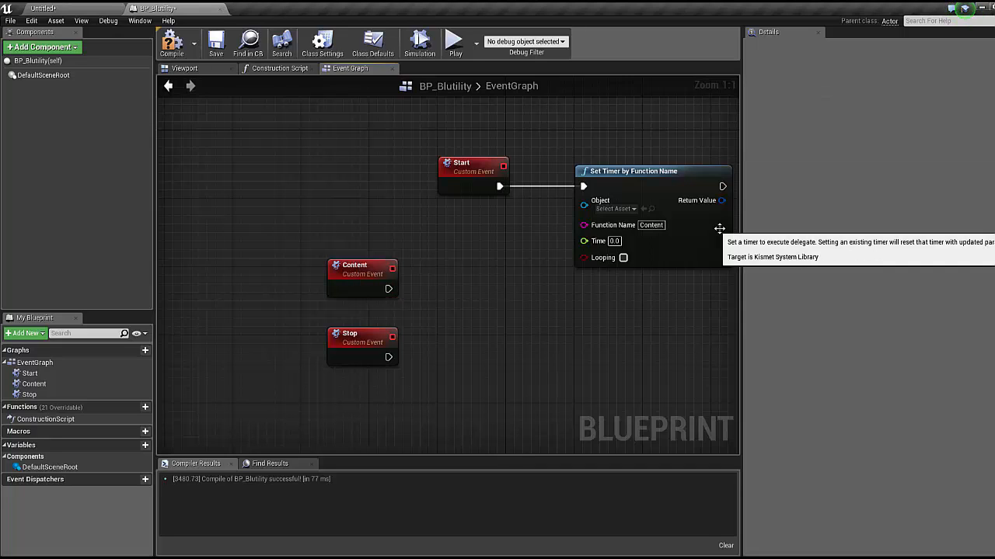
pyautogui.click(362, 278)
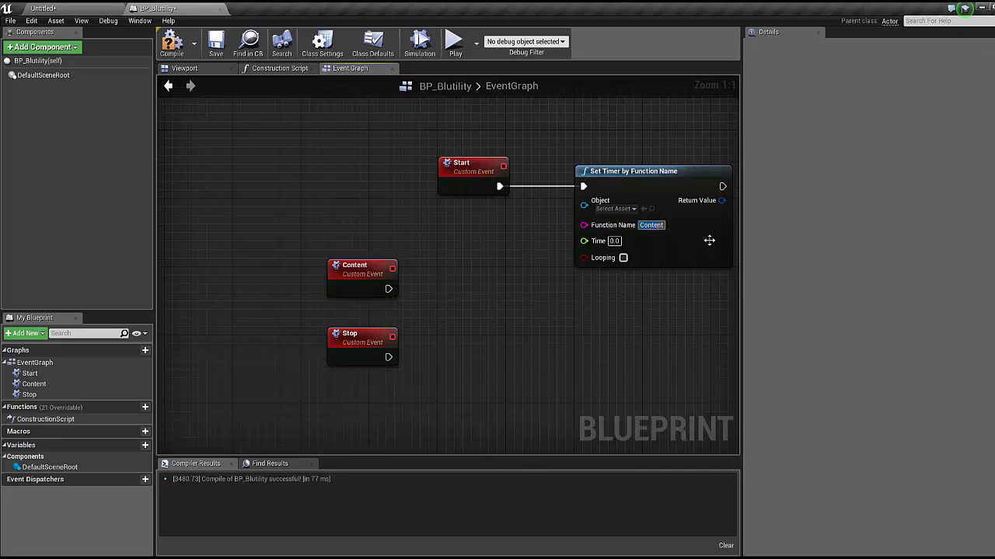
pyautogui.moveTo(598, 241)
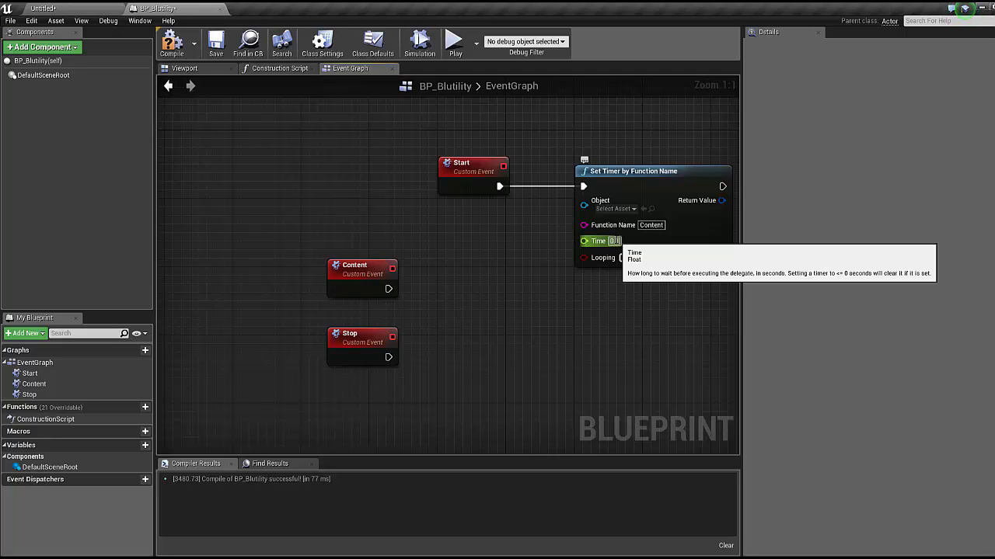
pyautogui.moveTo(585, 332)
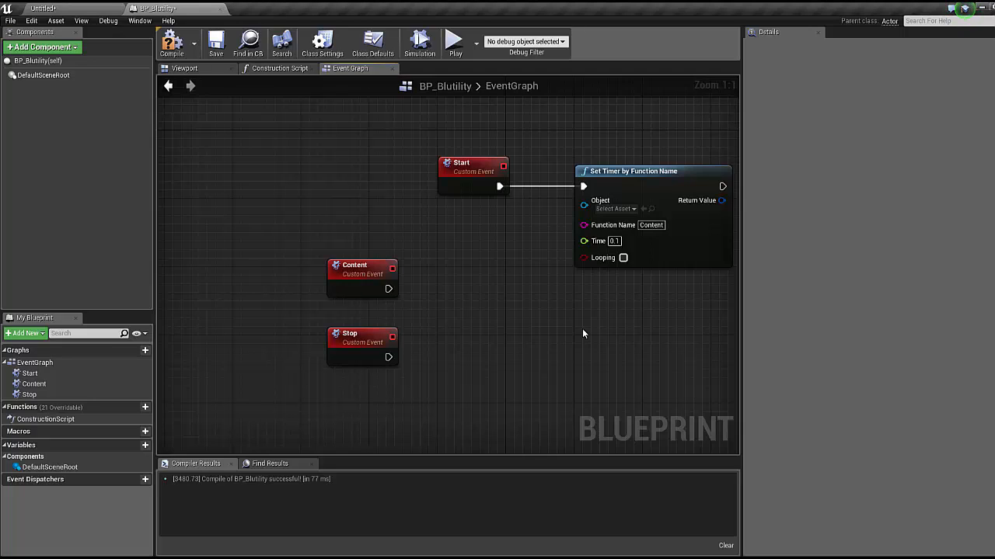
# - Enable Looping on the timer and promote its Return Value to a Timer variable
pyautogui.click(623, 258)
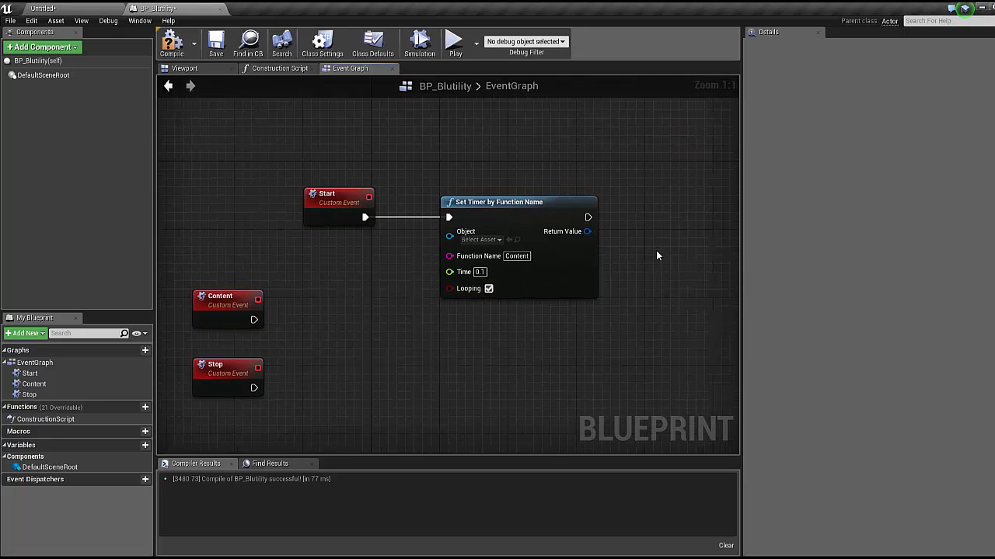
pyautogui.rightClick(588, 230)
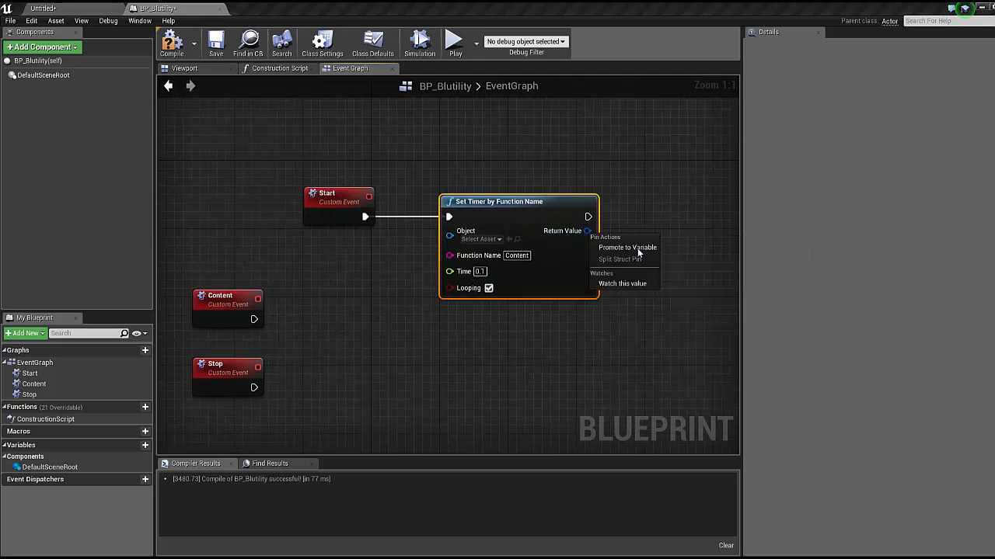
pyautogui.click(627, 247)
pyautogui.write('Timer')
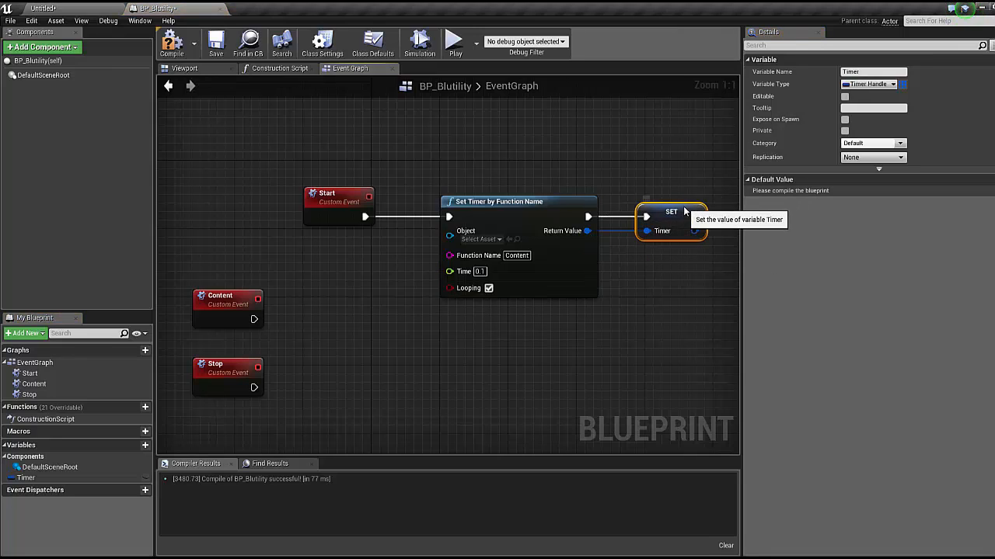
pyautogui.click(330, 392)
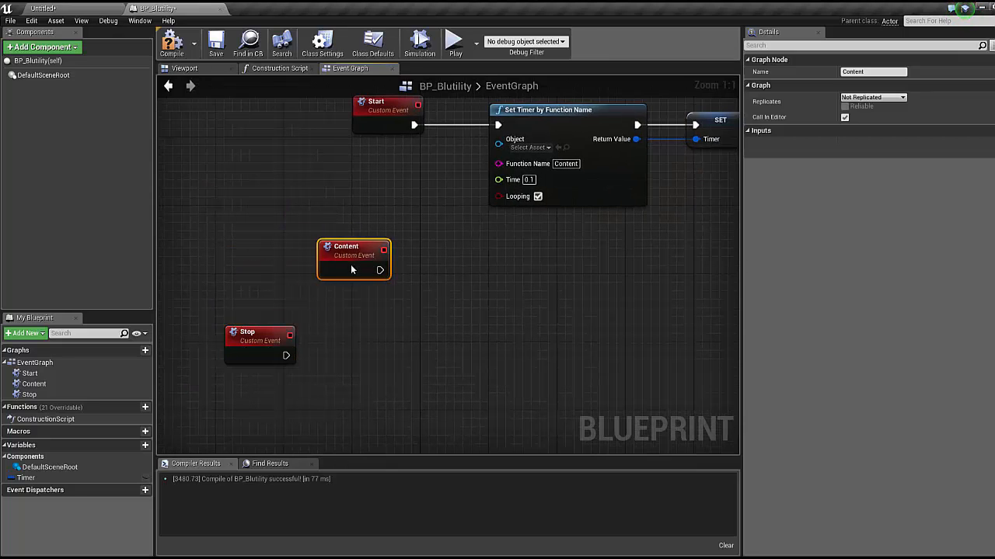
# - Wire a Print String reading 'THIS IS THE END' after the Content event
pyautogui.moveTo(382, 270); pyautogui.dragTo(460, 278)
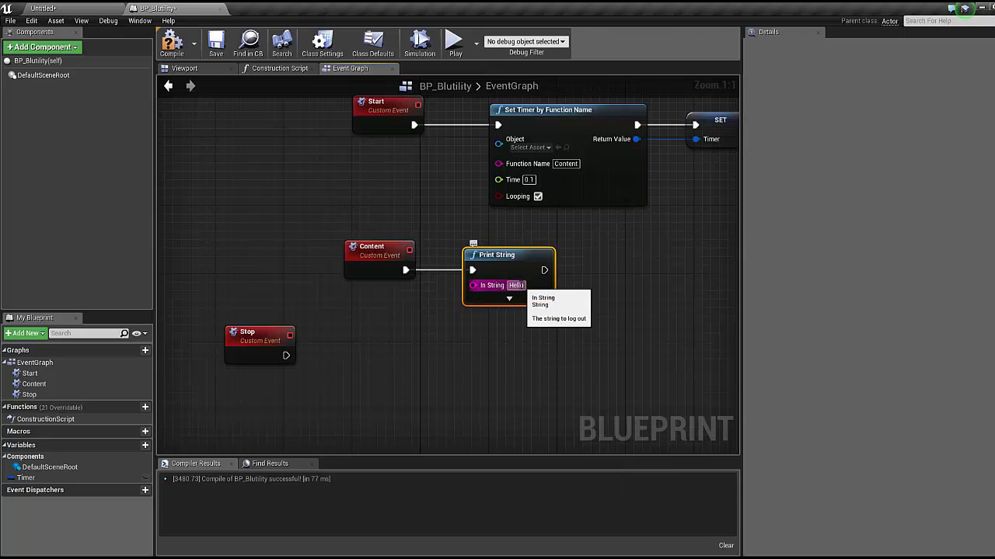
pyautogui.moveTo(549, 326)
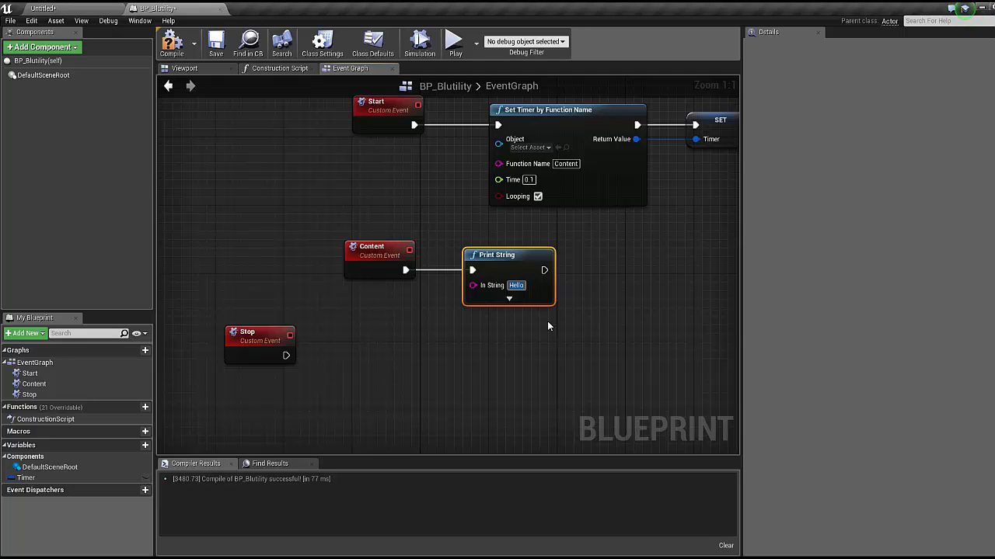
pyautogui.write('THIS IS THE END')
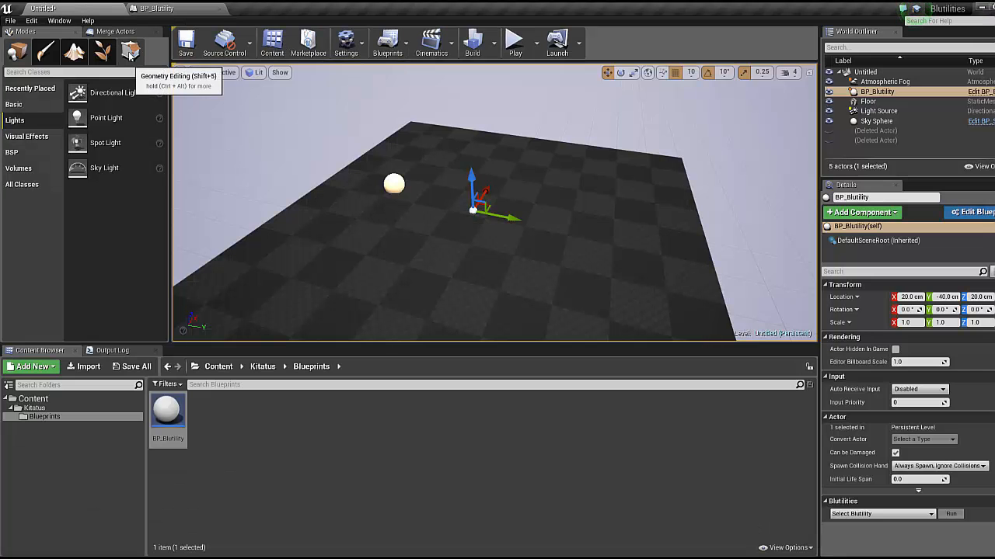
# - Choose Start from the Blutilities dropdown and run it on the BP_Blutility actor
pyautogui.click(131, 51)
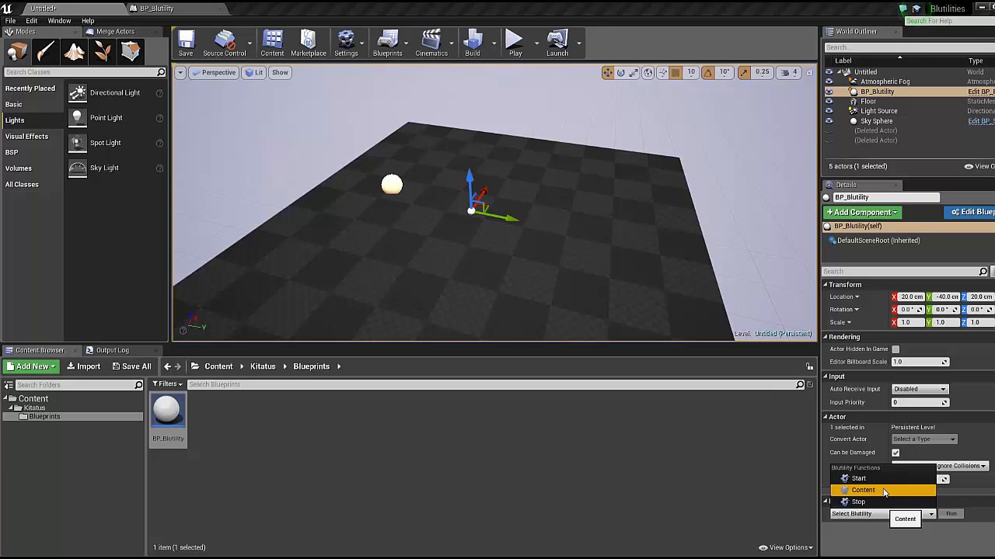
pyautogui.click(883, 491)
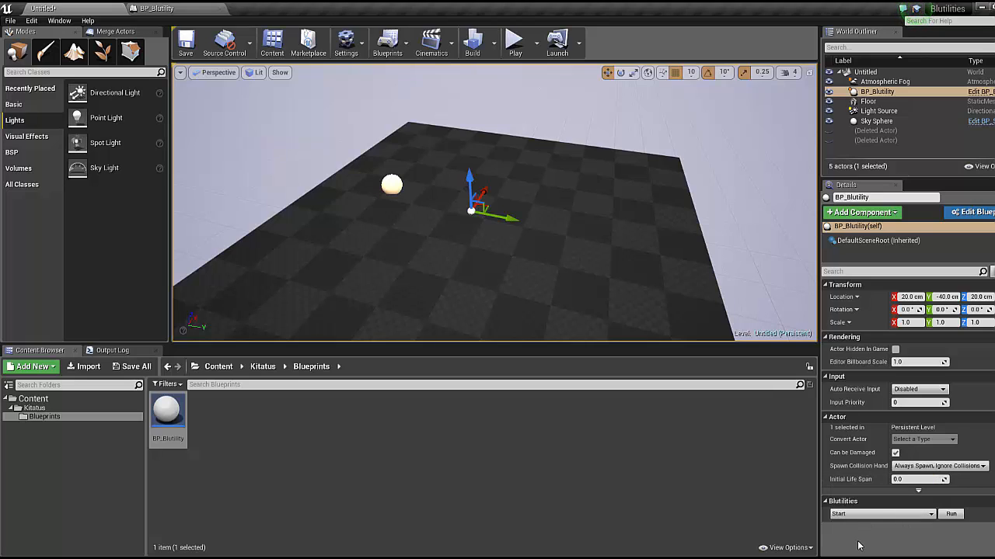
pyautogui.moveTo(614, 311)
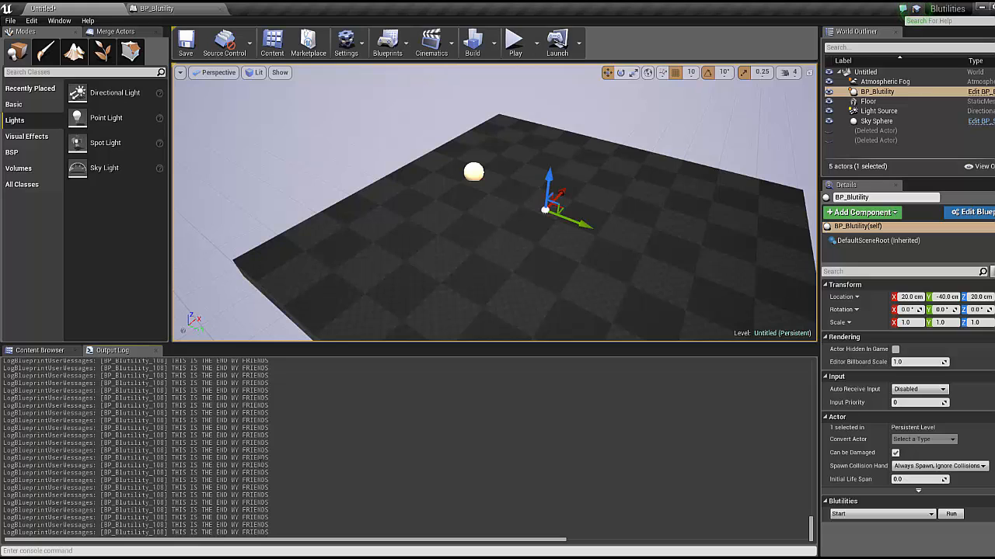
pyautogui.moveTo(441, 236)
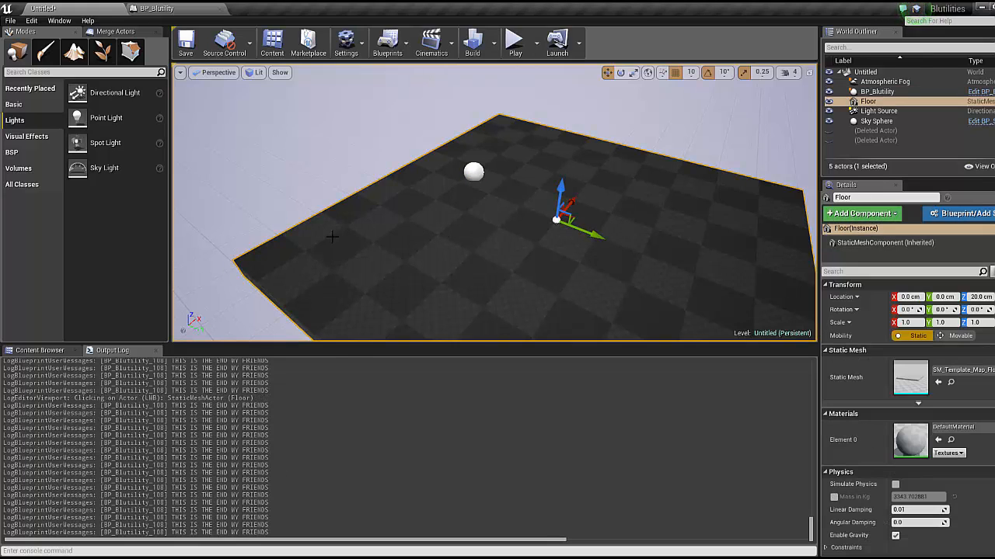
pyautogui.doubleClick(441, 215)
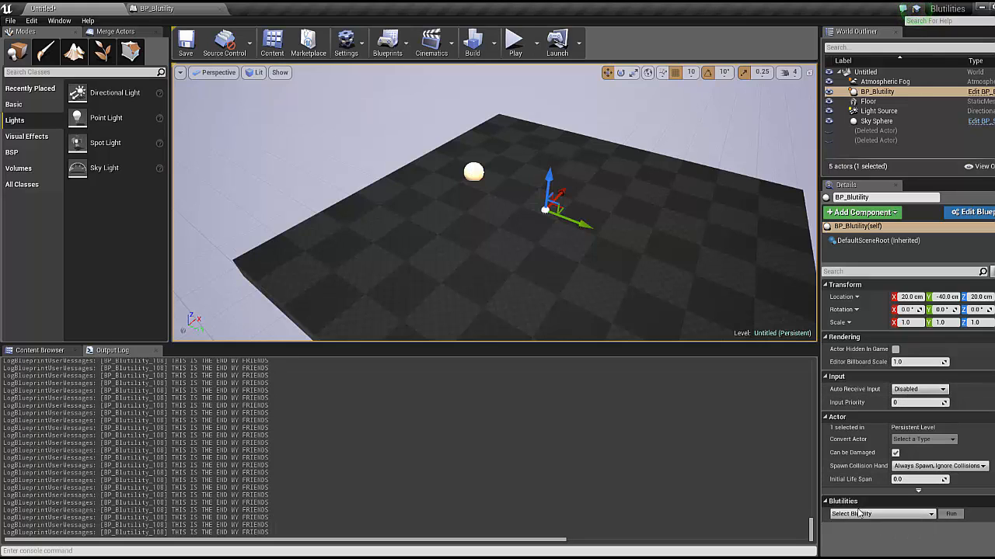
pyautogui.click(883, 513)
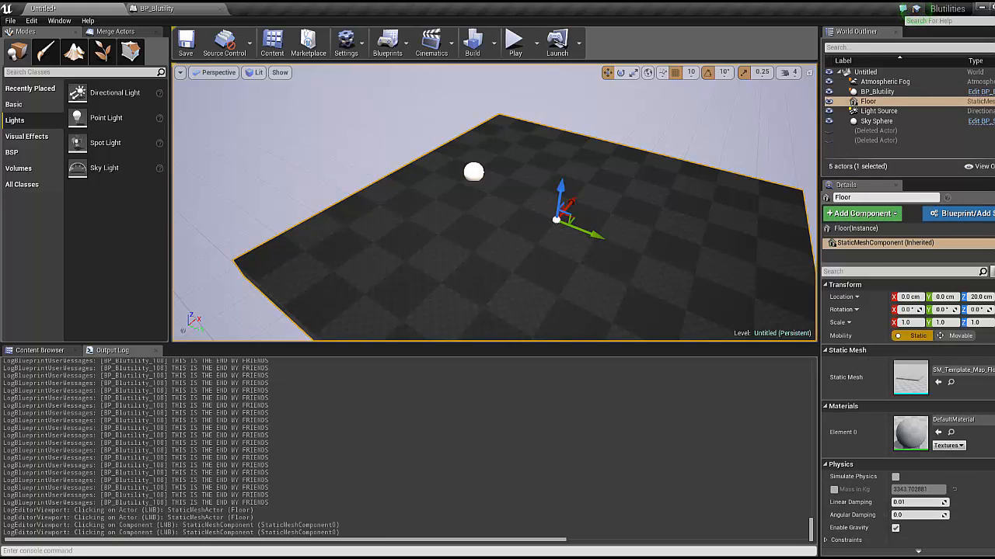
pyautogui.moveTo(286, 148)
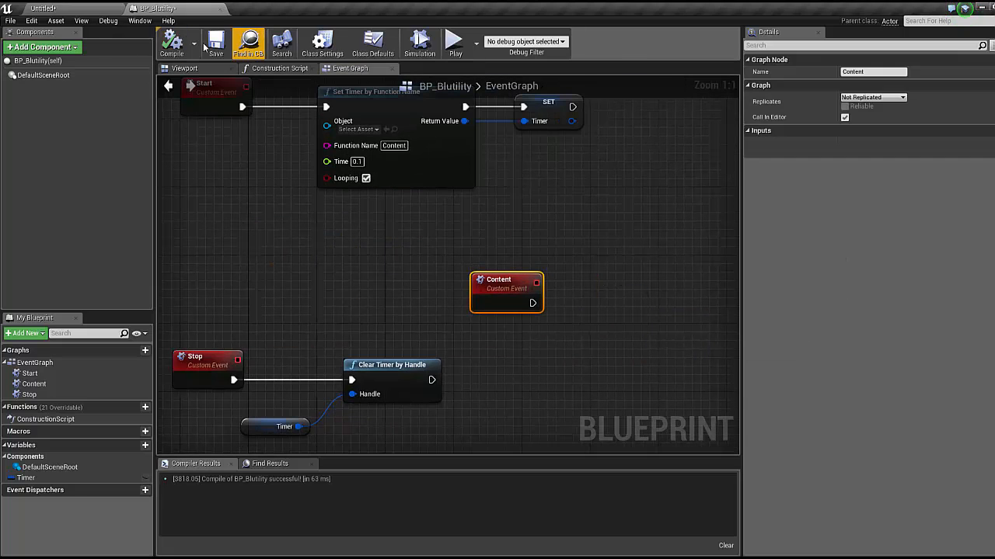
pyautogui.moveTo(302, 121)
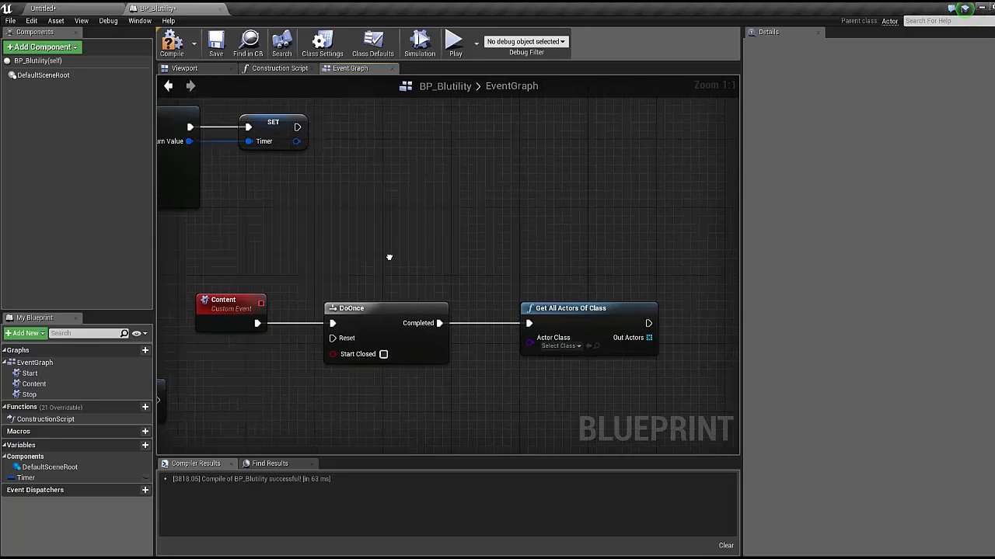
# - Feed Content through DoOnce into Get All Actors Of Class set to Point Light
pyautogui.scroll(-3)
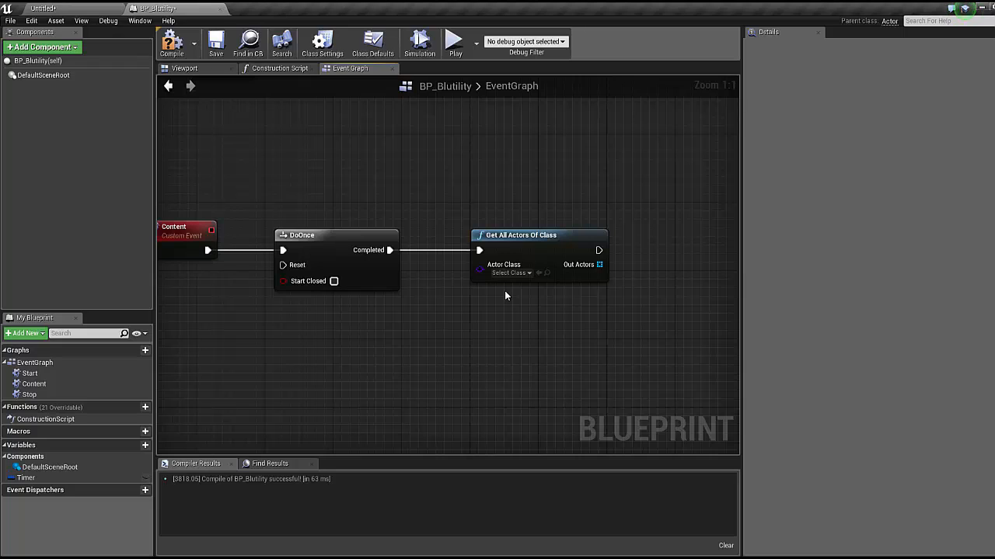
pyautogui.moveTo(509, 274)
pyautogui.write('pon')
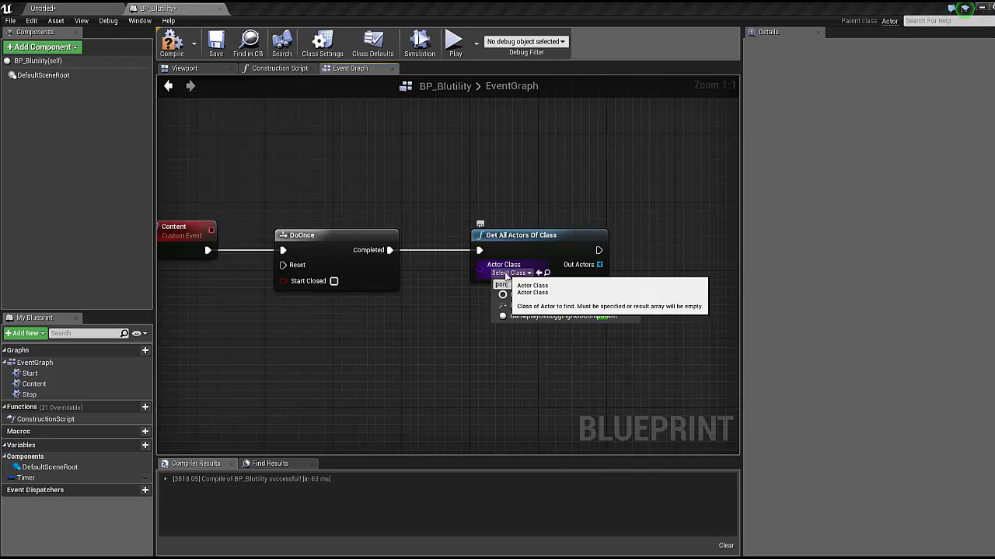
pyautogui.click(531, 286)
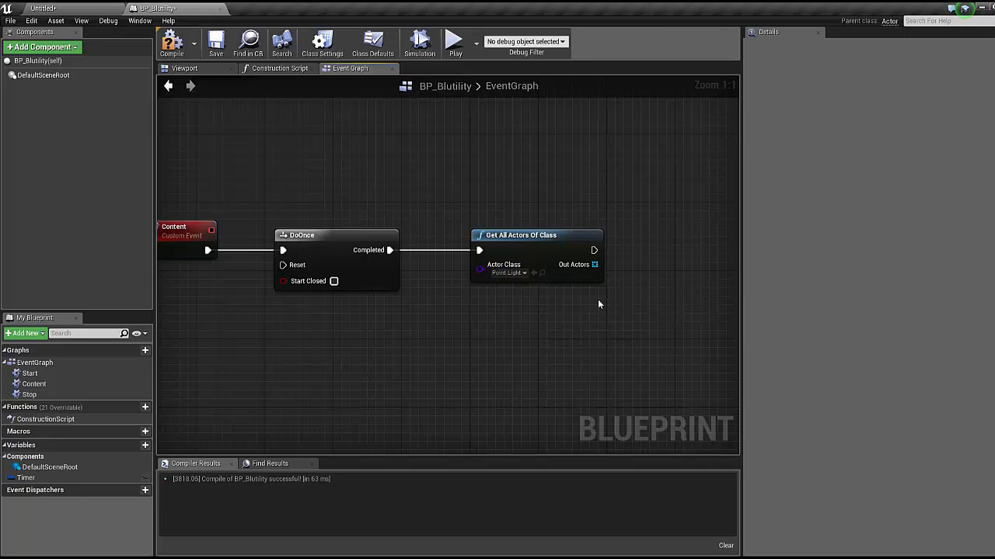
# - Loop over Out Actors with ForEachLoop and set each PointLightComponent's light colour to purple
pyautogui.moveTo(591, 250); pyautogui.dragTo(562, 283)
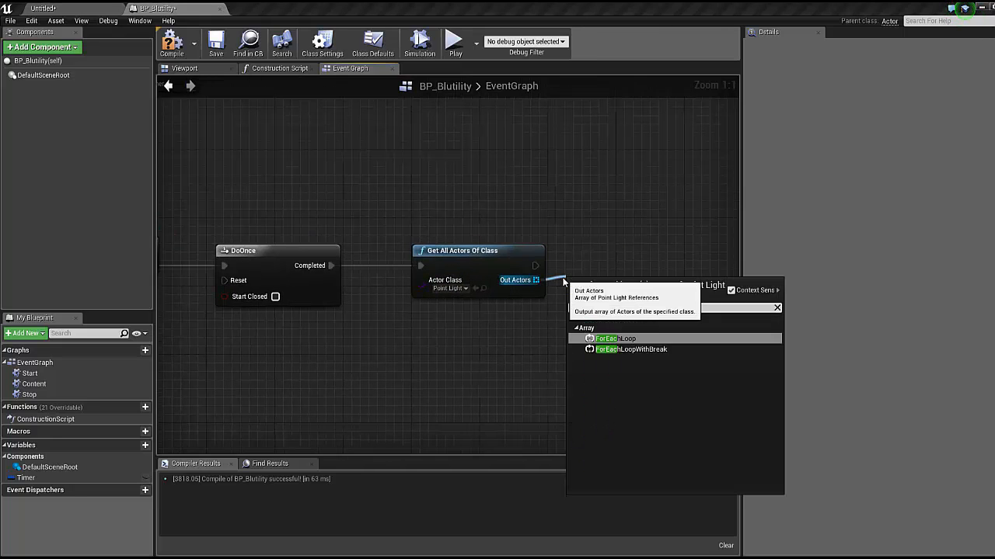
pyautogui.write('foreach')
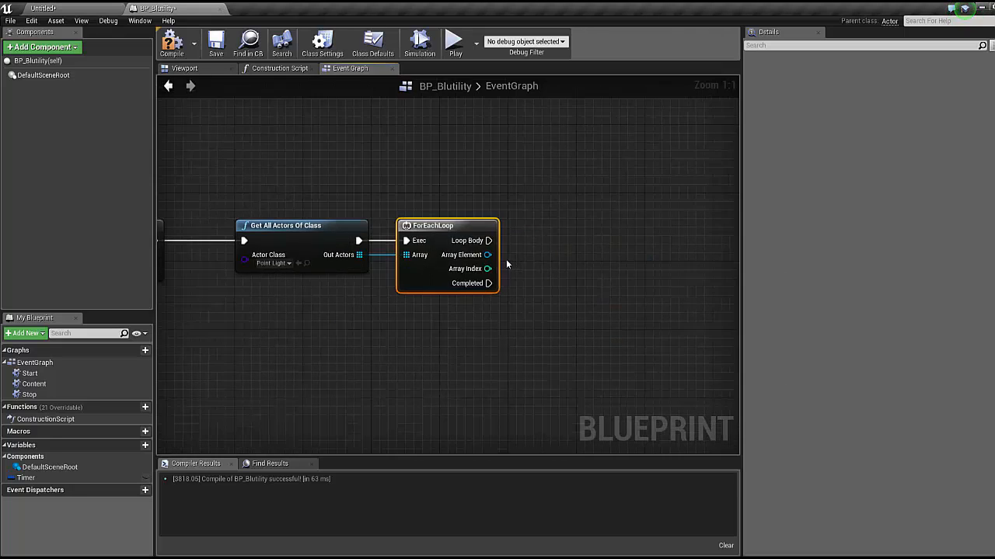
pyautogui.moveTo(488, 254); pyautogui.dragTo(528, 261)
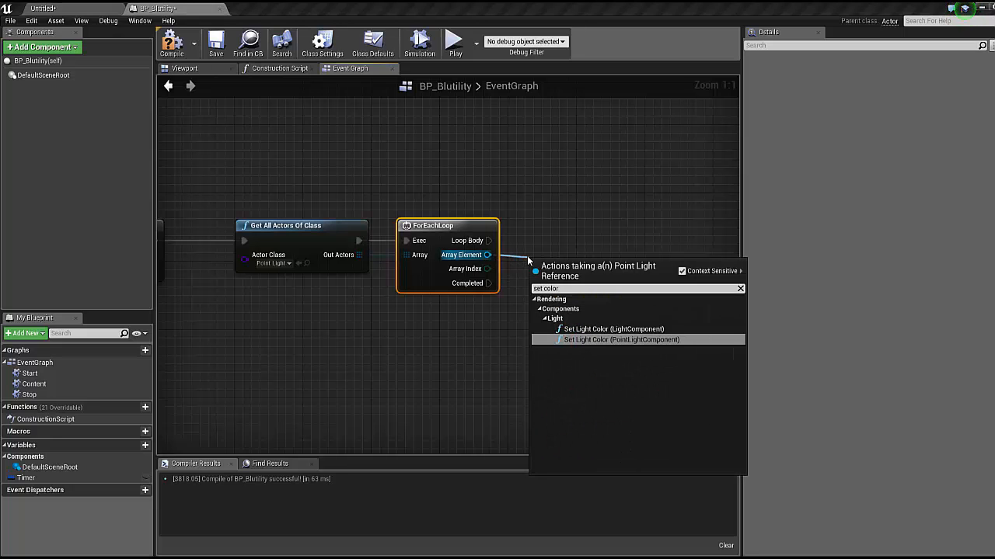
pyautogui.click(621, 339)
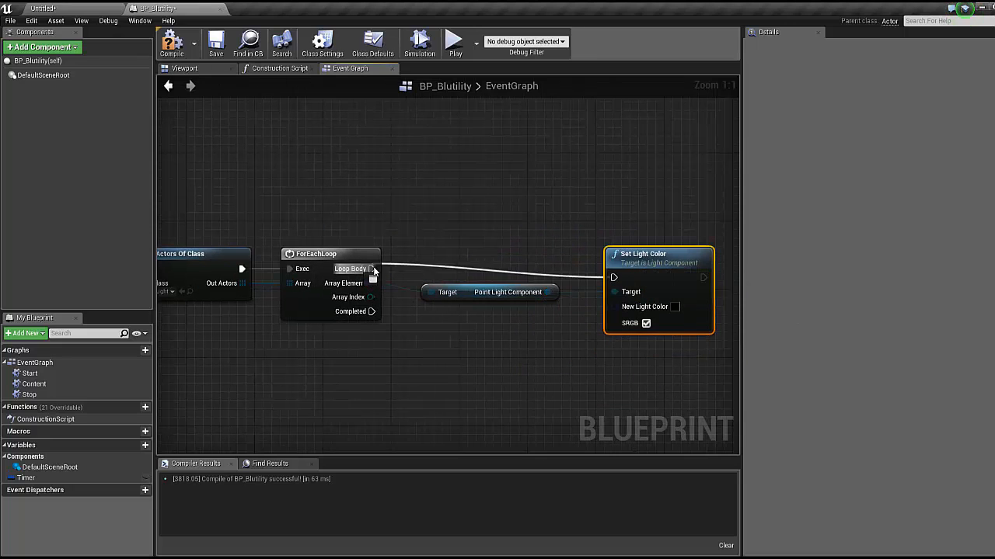
pyautogui.click(675, 306)
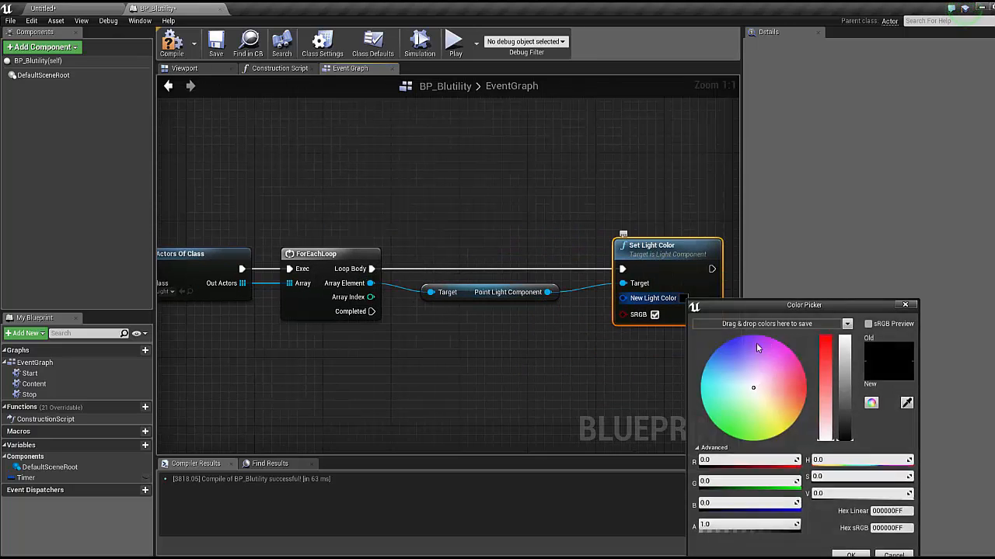
pyautogui.click(758, 349)
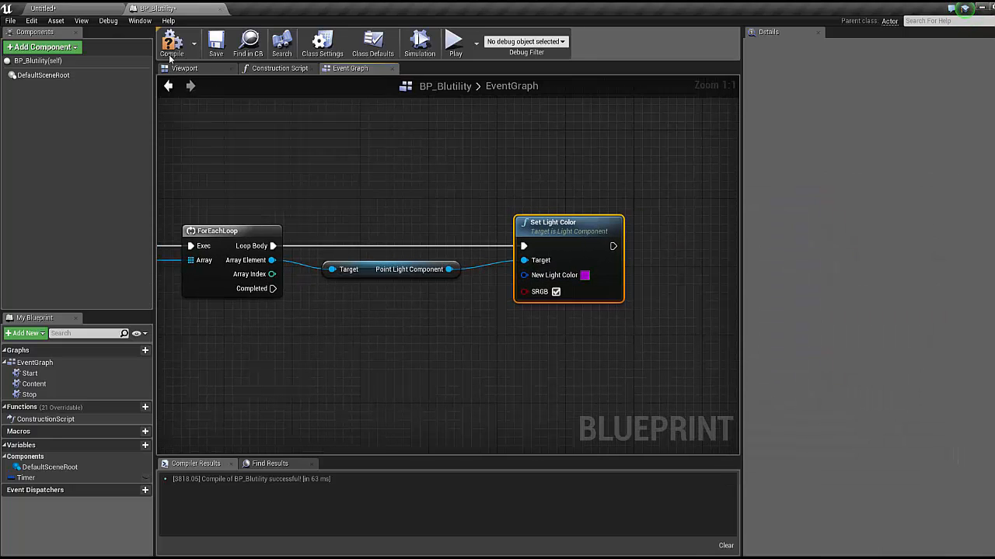
# - Compile the blueprint and scroll down through the graph
pyautogui.click(171, 44)
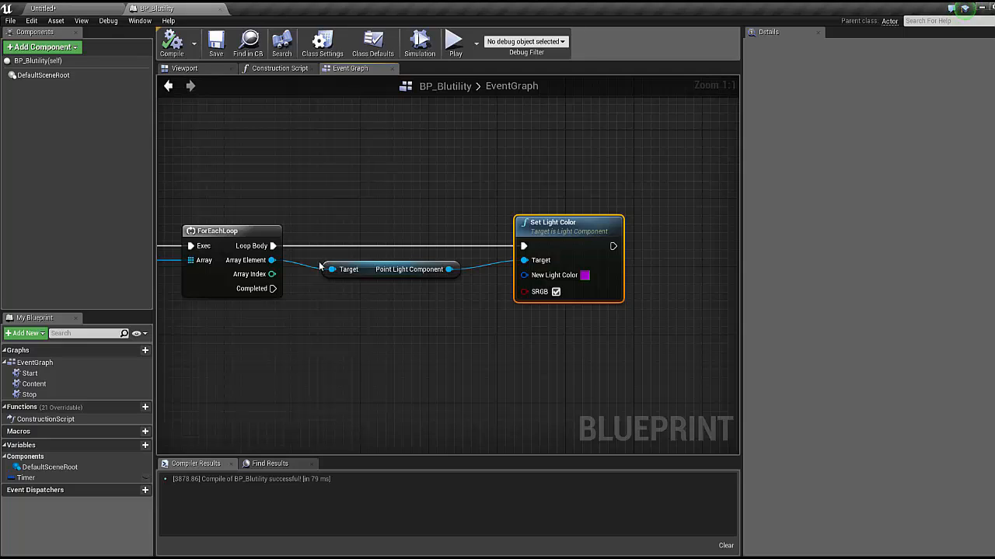
pyautogui.moveTo(286, 265)
pyautogui.write('set')
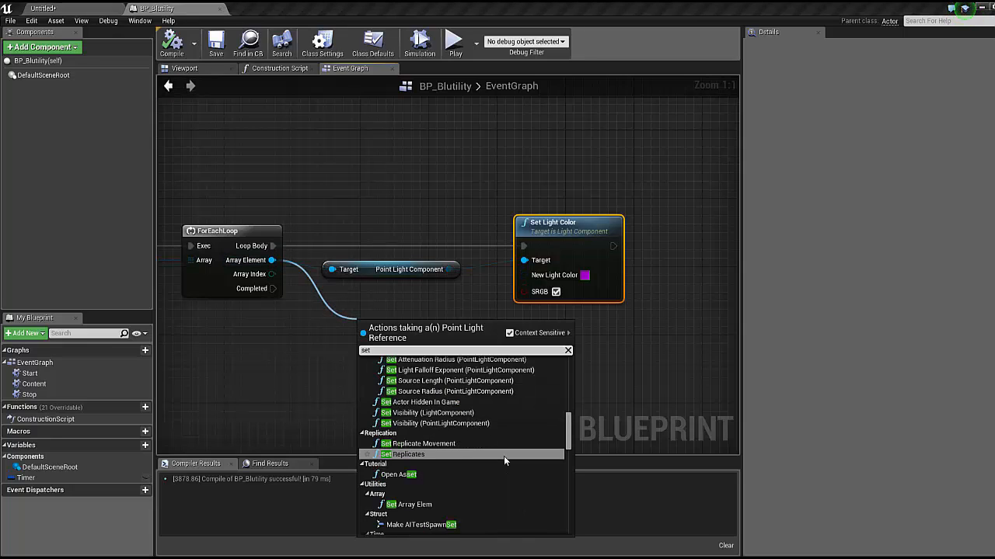
pyautogui.scroll(-3)
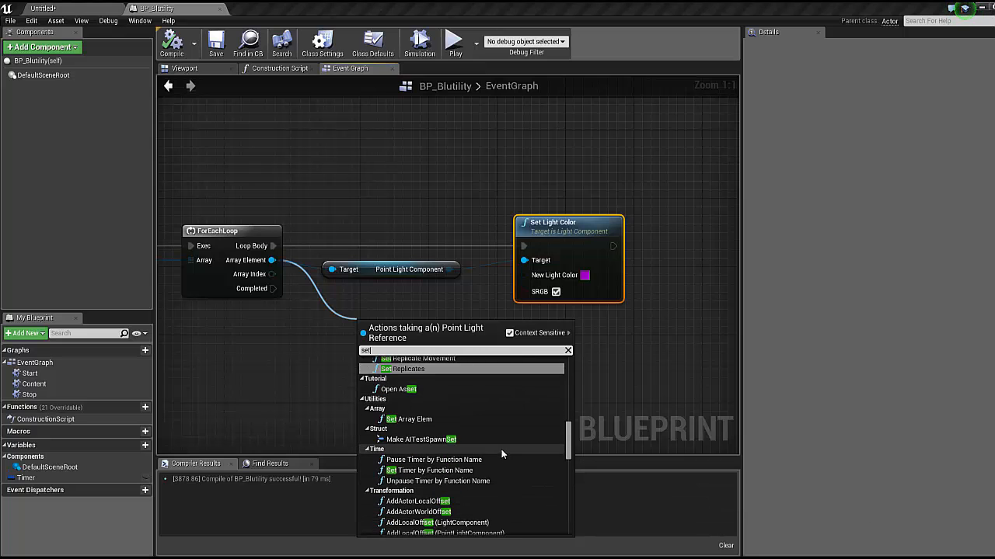
pyautogui.scroll(-3)
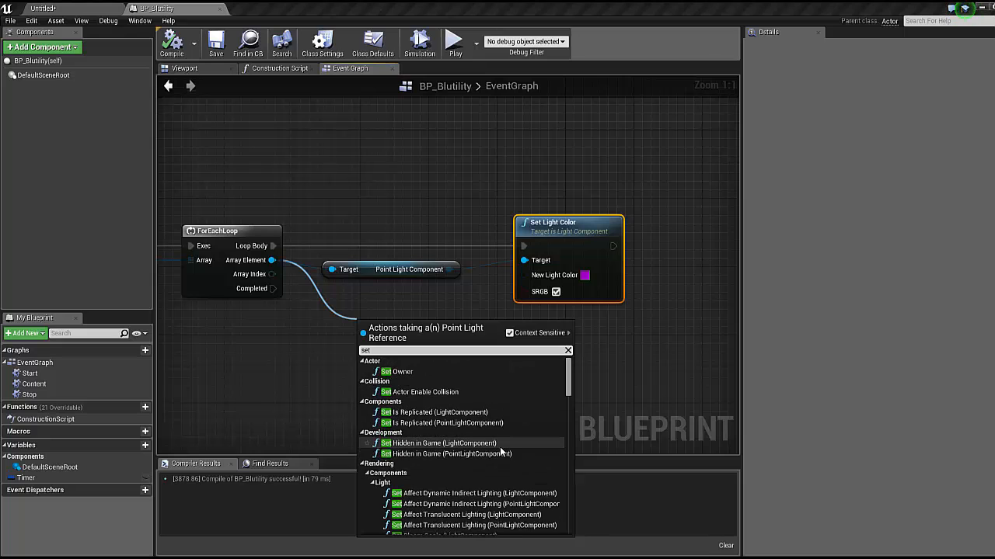
pyautogui.scroll(-3)
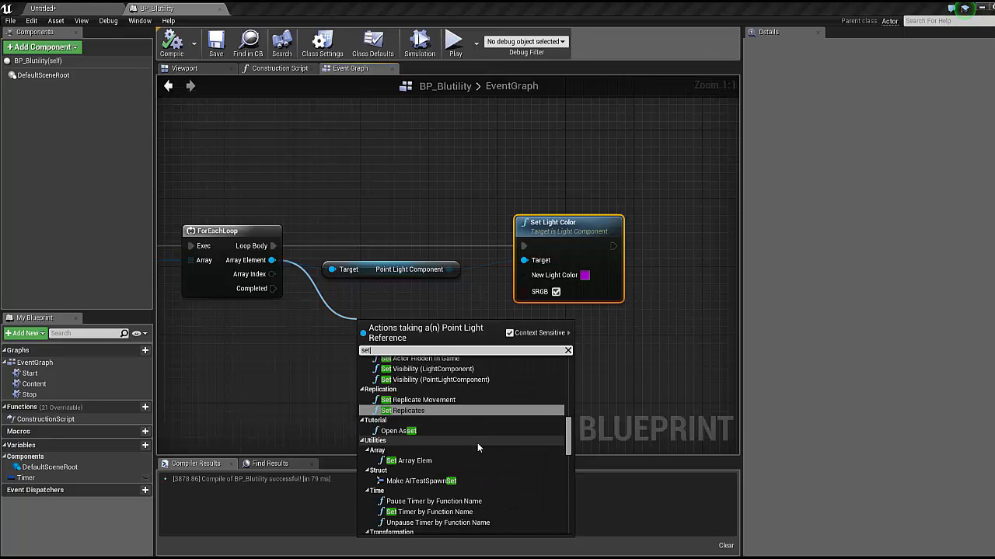
pyautogui.scroll(-3)
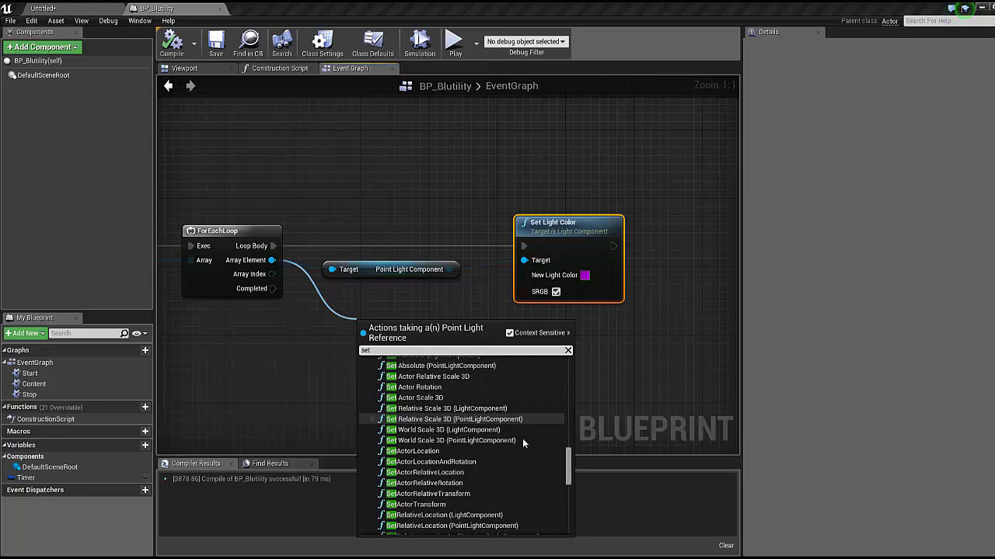
pyautogui.scroll(-3)
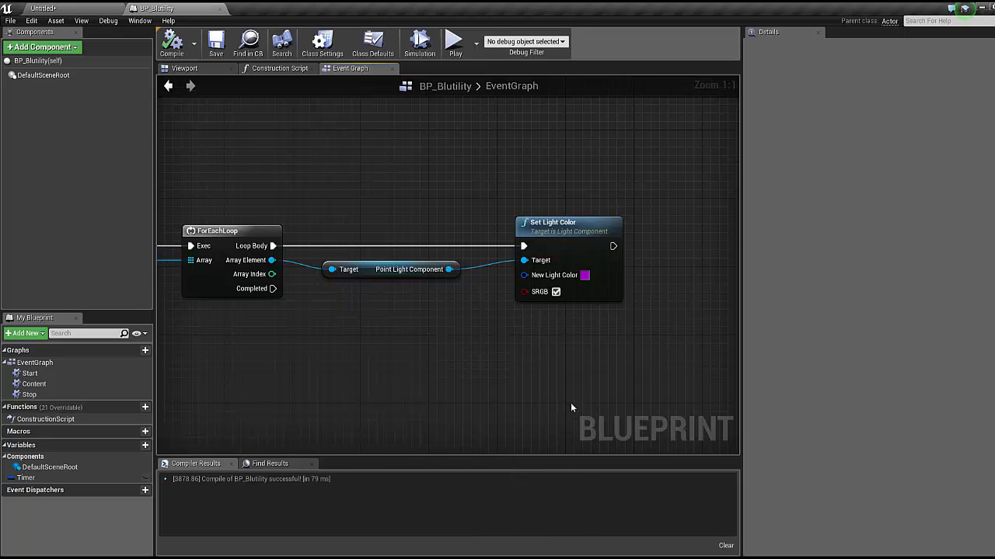
pyautogui.scroll(-3)
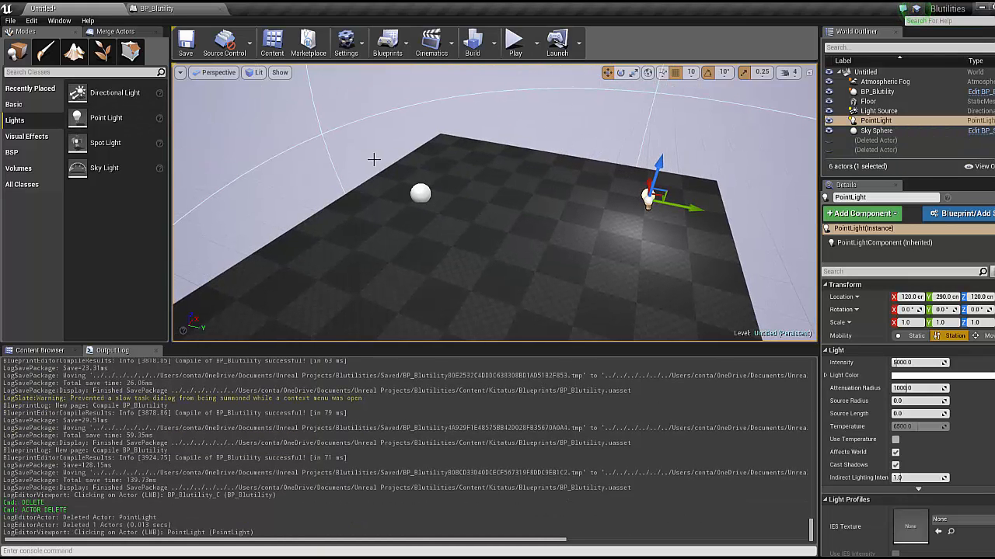
# - Place another Point Light into the level and watch it turn purple
pyautogui.click(876, 90)
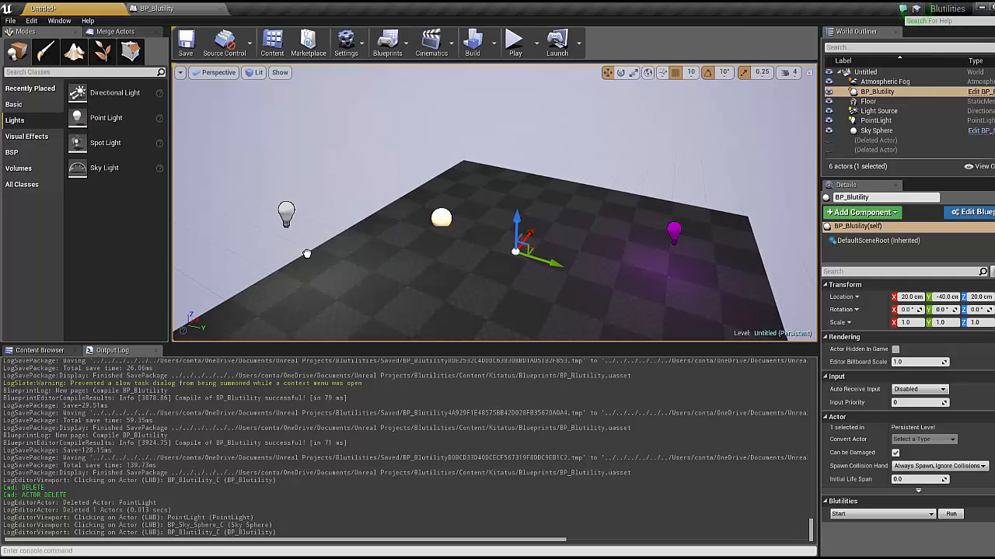
pyautogui.moveTo(106, 118); pyautogui.dragTo(334, 271)
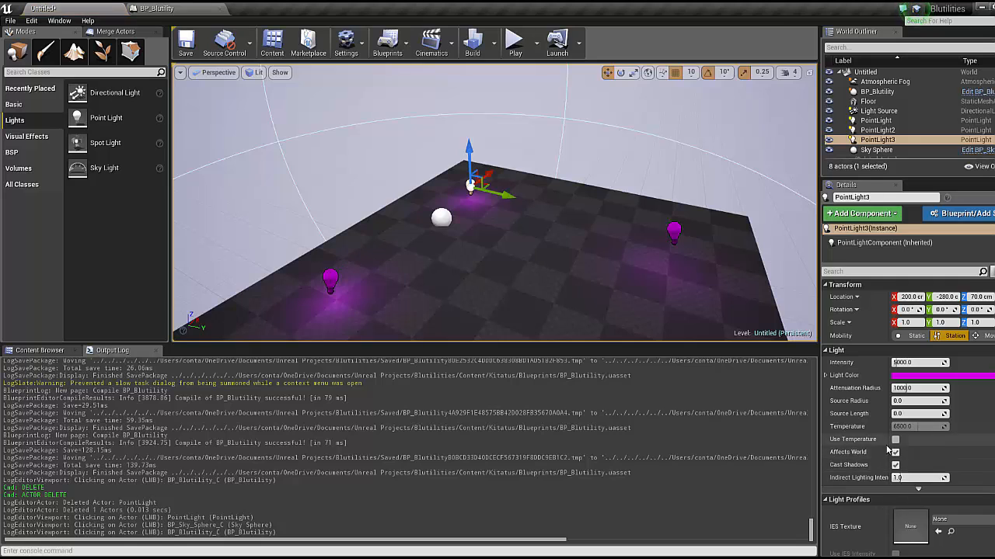
pyautogui.scroll(-3)
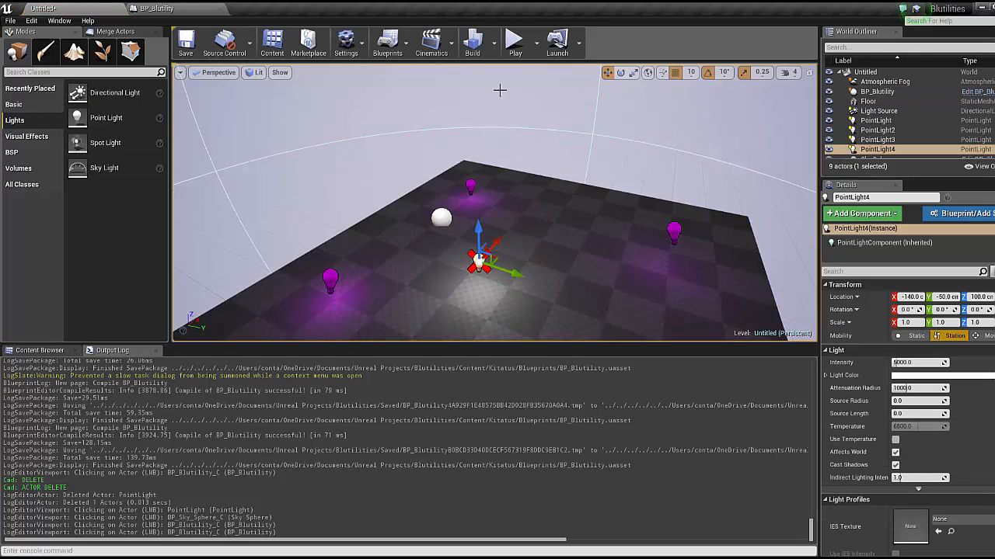
# - Delete the placed point lights, confirming with Yes, and return to BP_Blutility's event graph
pyautogui.press('delete')
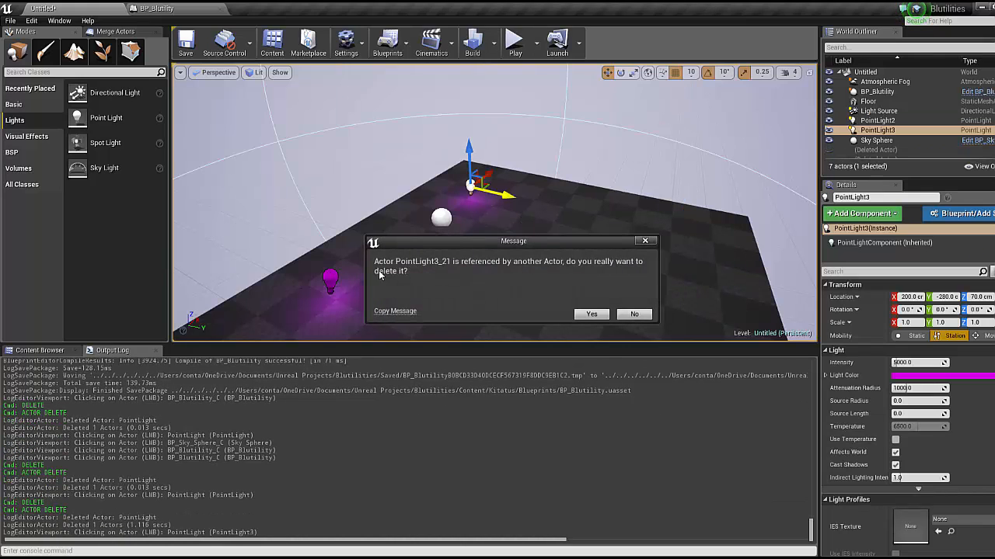
pyautogui.click(591, 314)
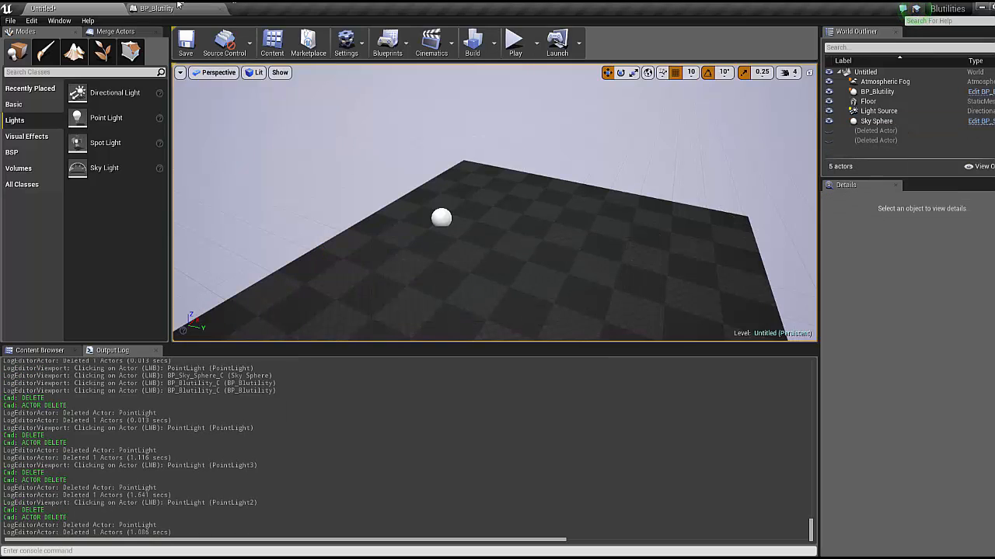
pyautogui.click(156, 10)
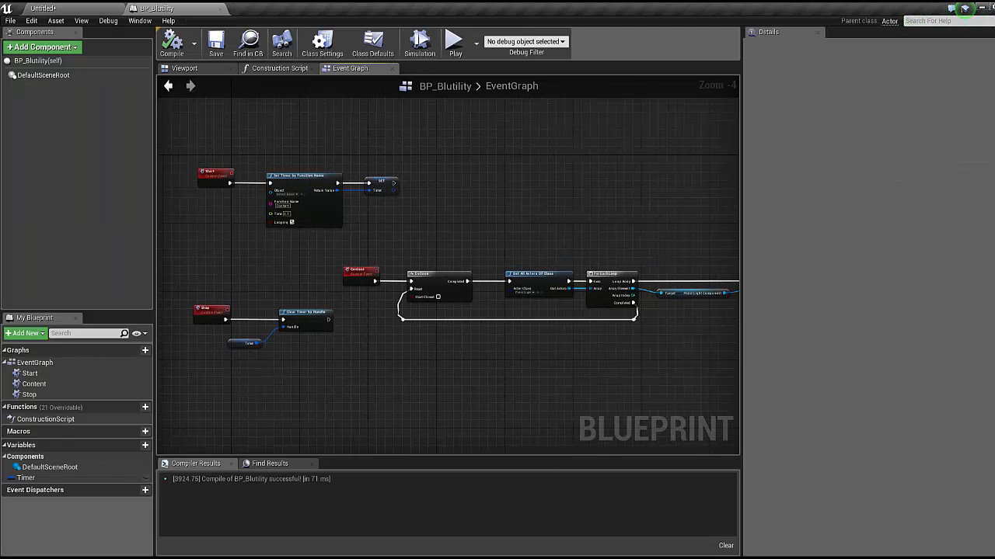